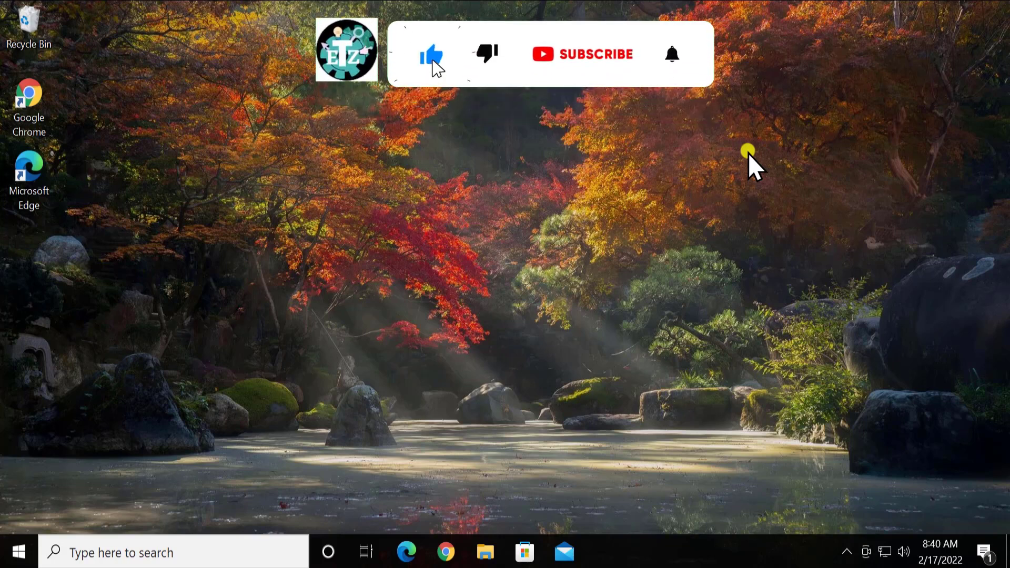
Search for rstrui and launch System Restore from the search results.
left_click(593, 55)
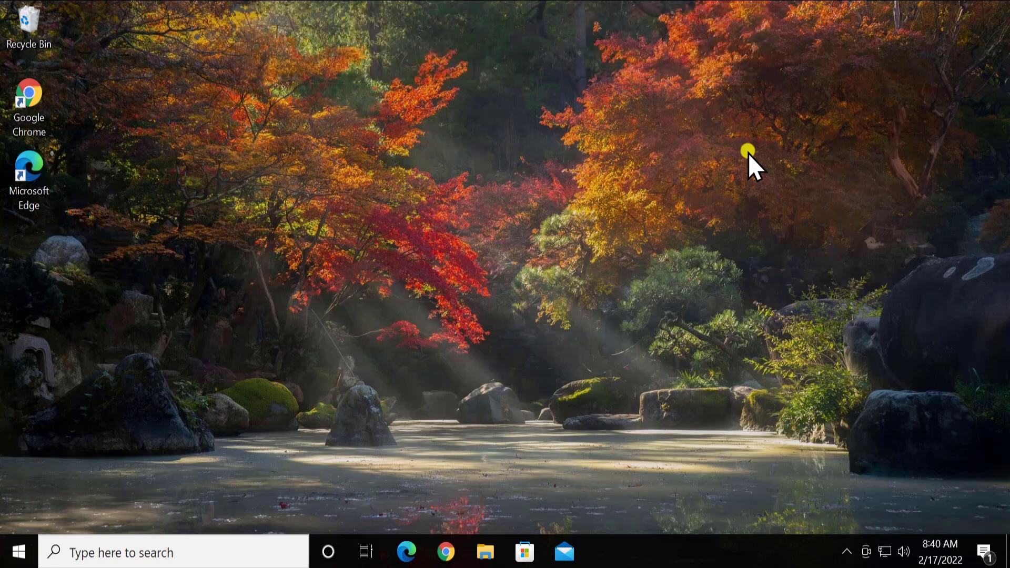
mouse_move(752, 179)
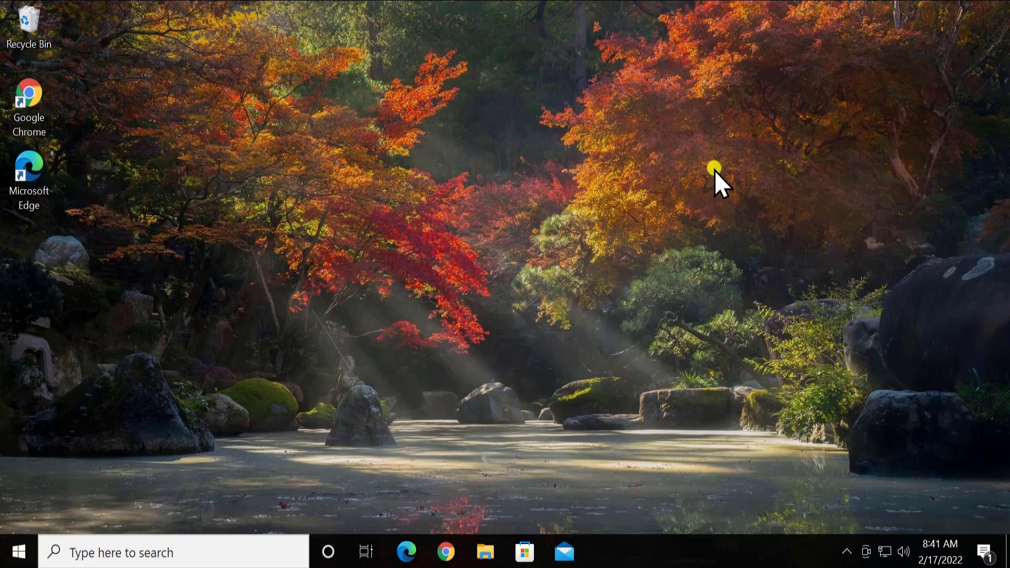
mouse_move(718, 190)
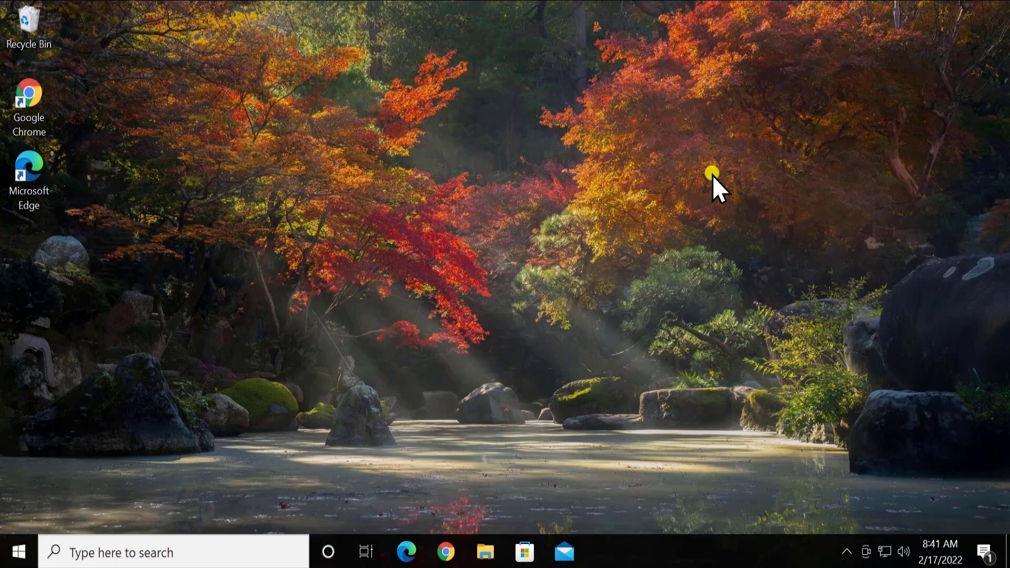
mouse_move(717, 200)
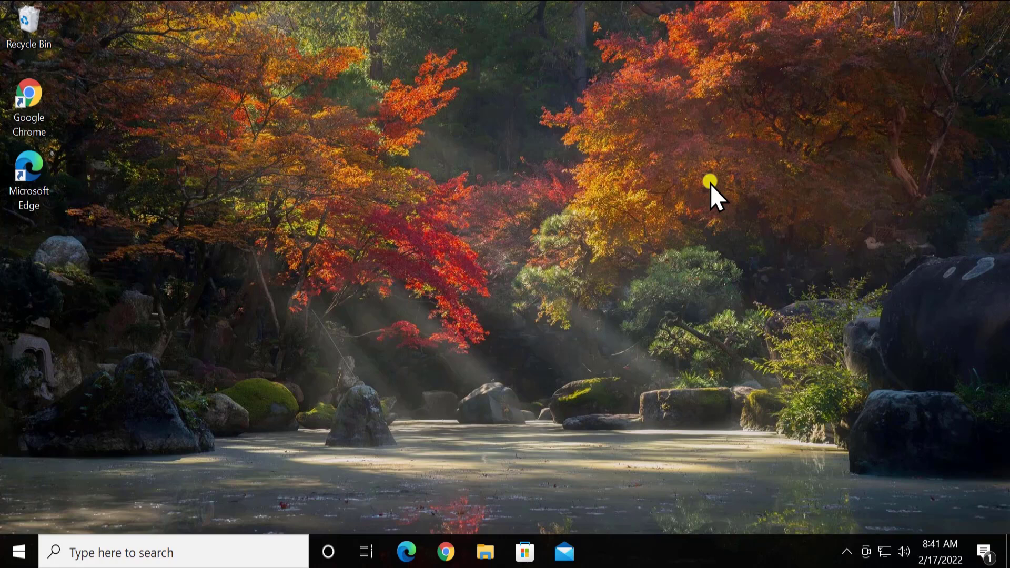
mouse_move(628, 248)
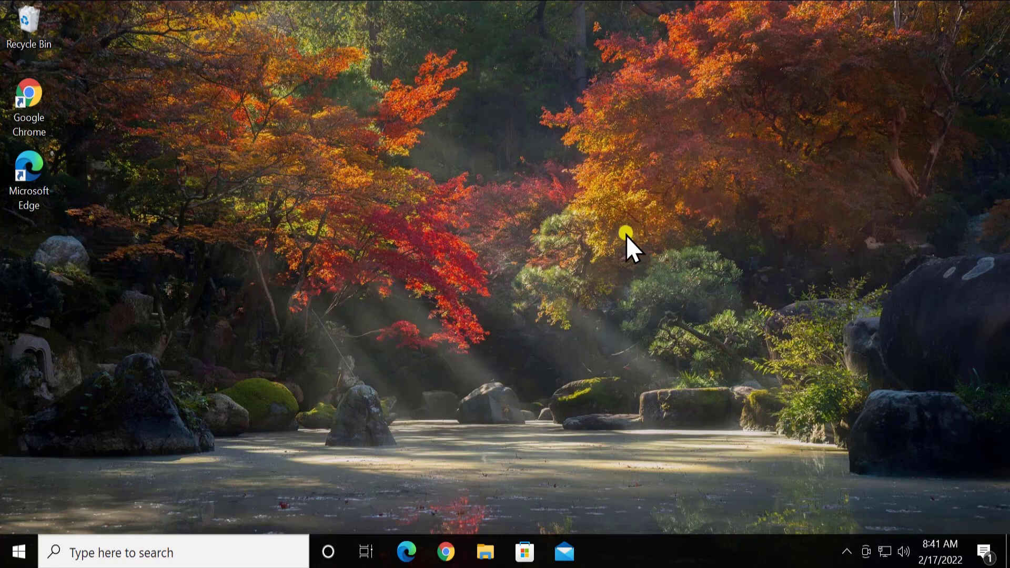
mouse_move(170, 464)
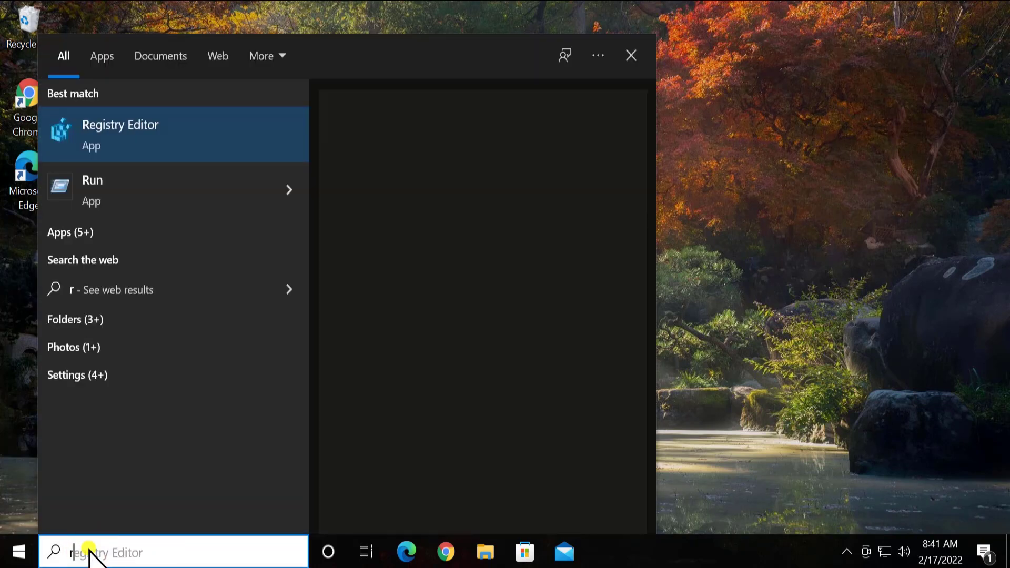
type("rstrui")
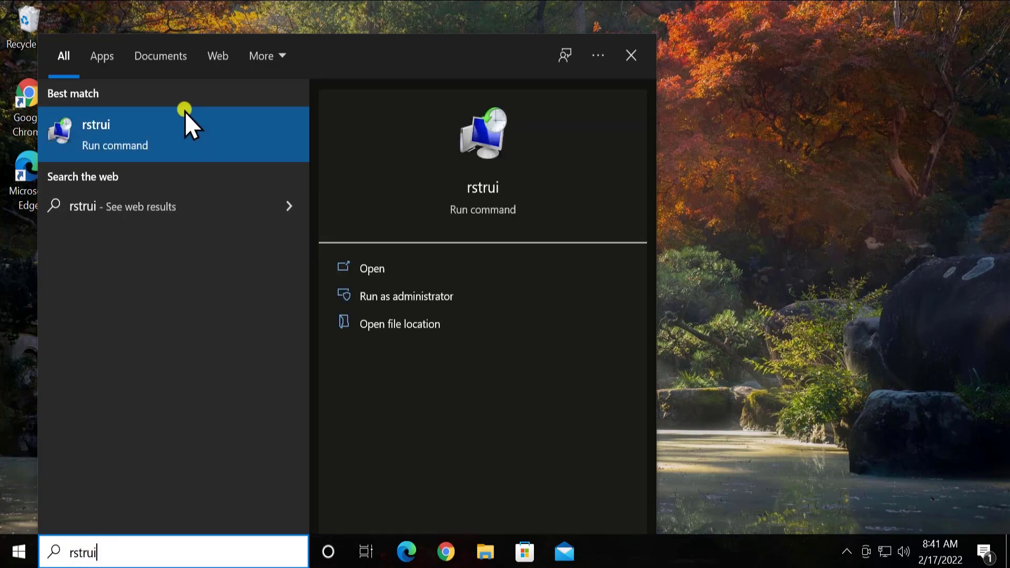
mouse_move(380, 277)
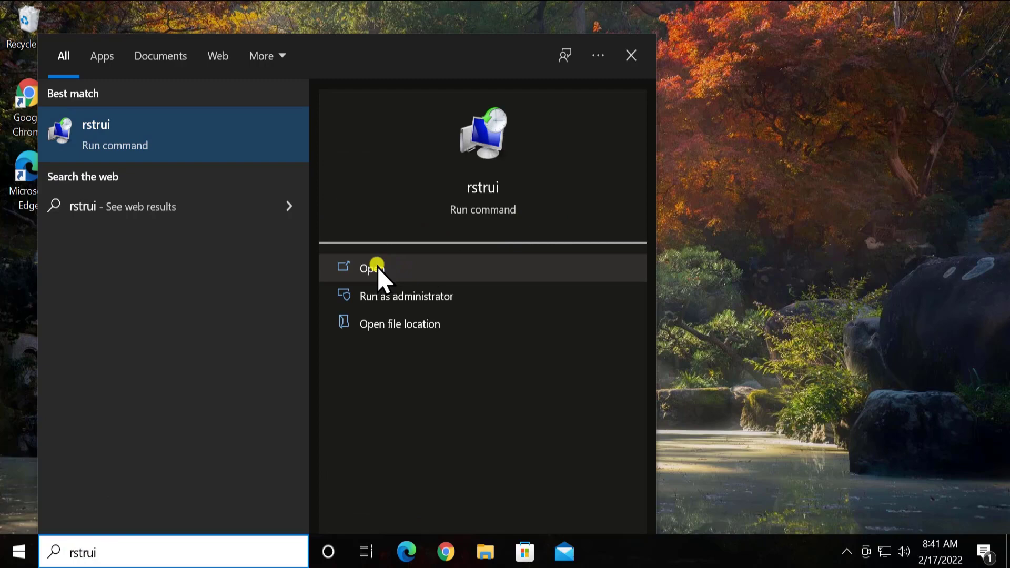
left_click(369, 267)
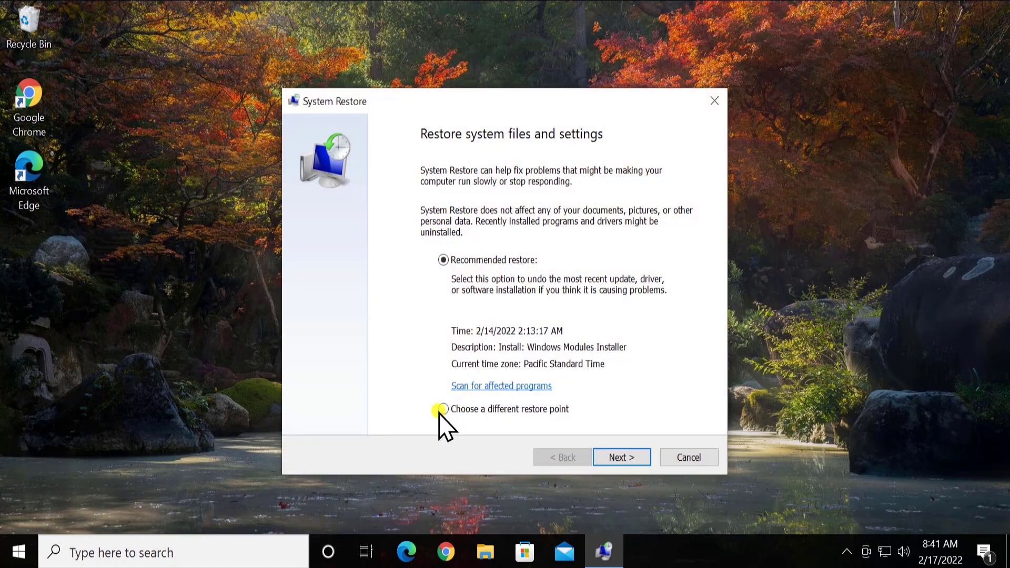
Choose a different restore point and show more, revealing the 2/12/2022 point.
left_click(442, 408)
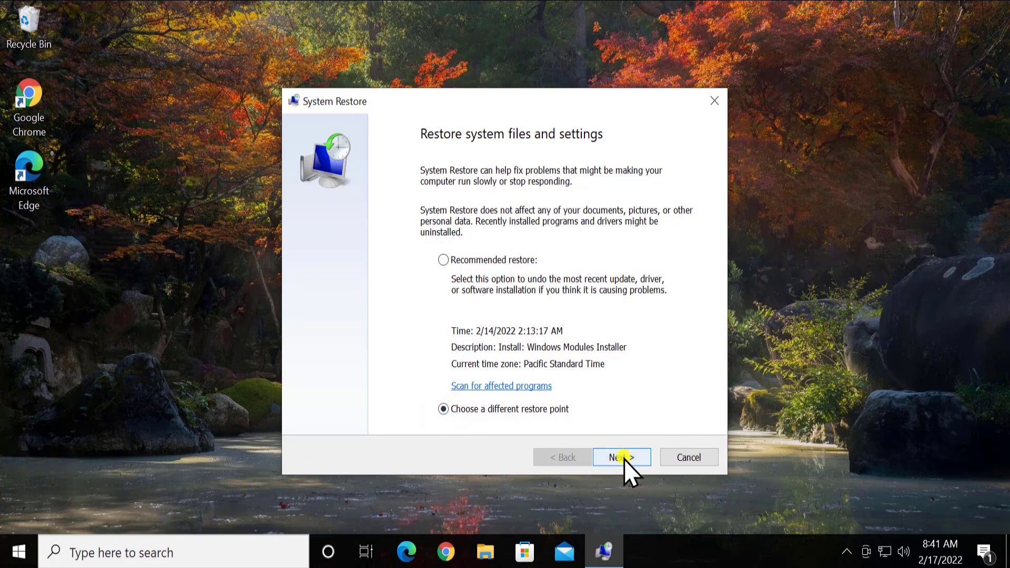
left_click(620, 456)
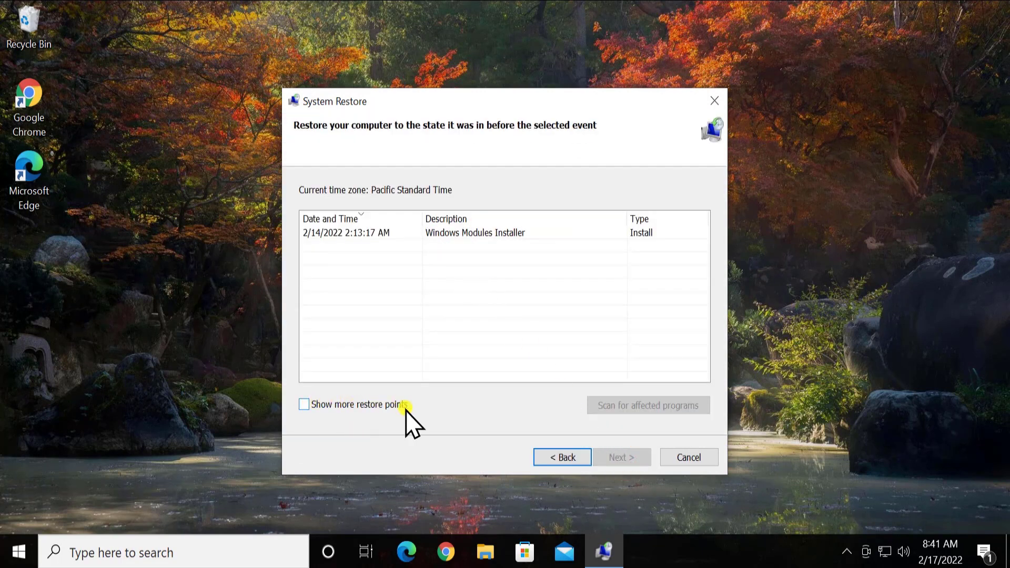
left_click(304, 405)
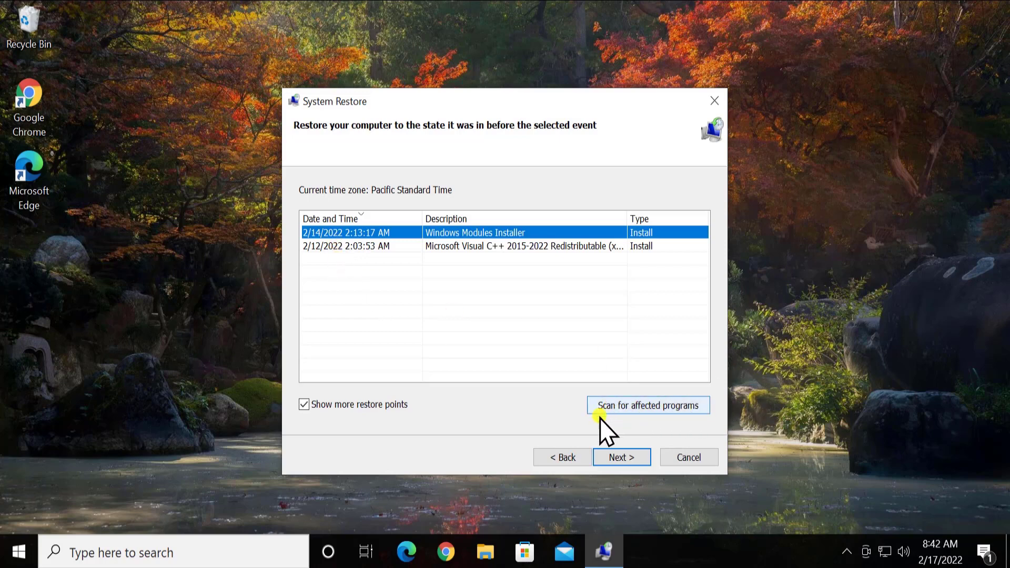
left_click(647, 405)
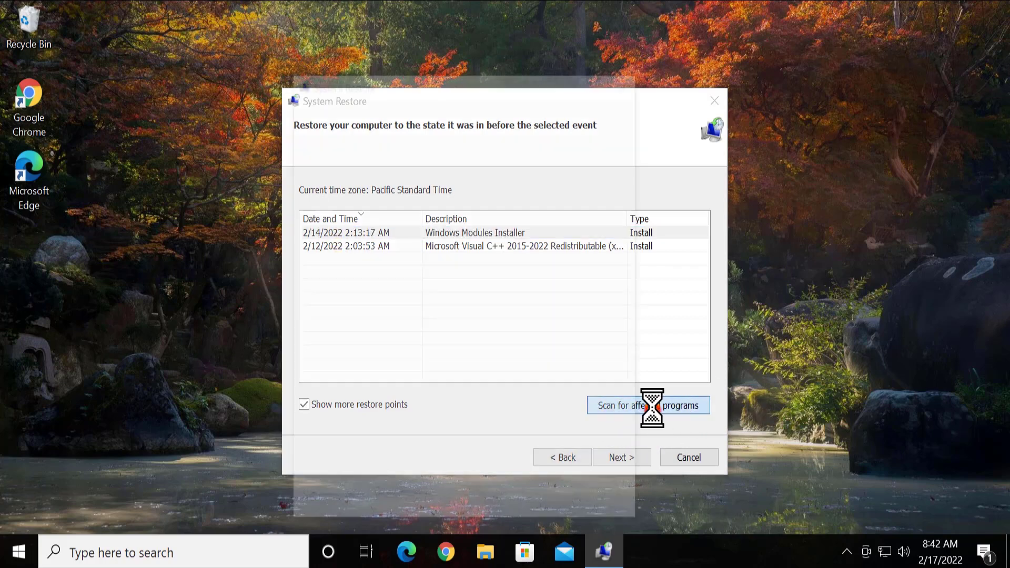
left_click(648, 405)
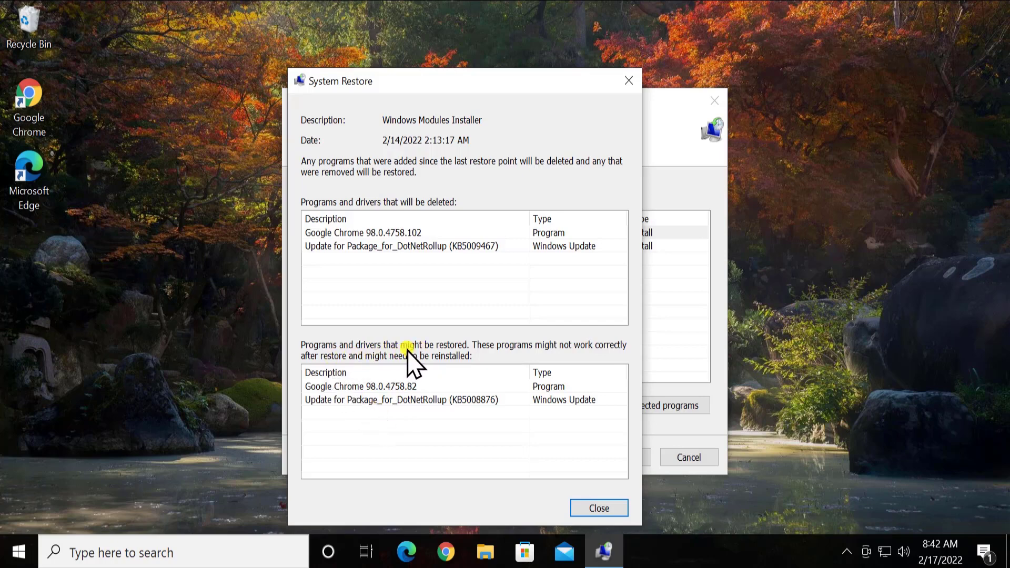
mouse_move(636, 456)
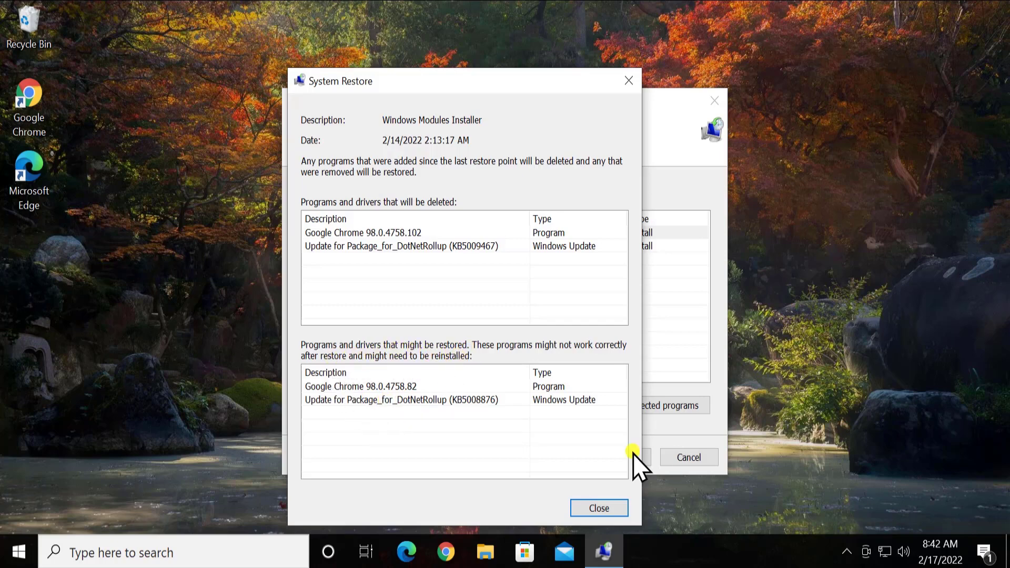
left_click(597, 508)
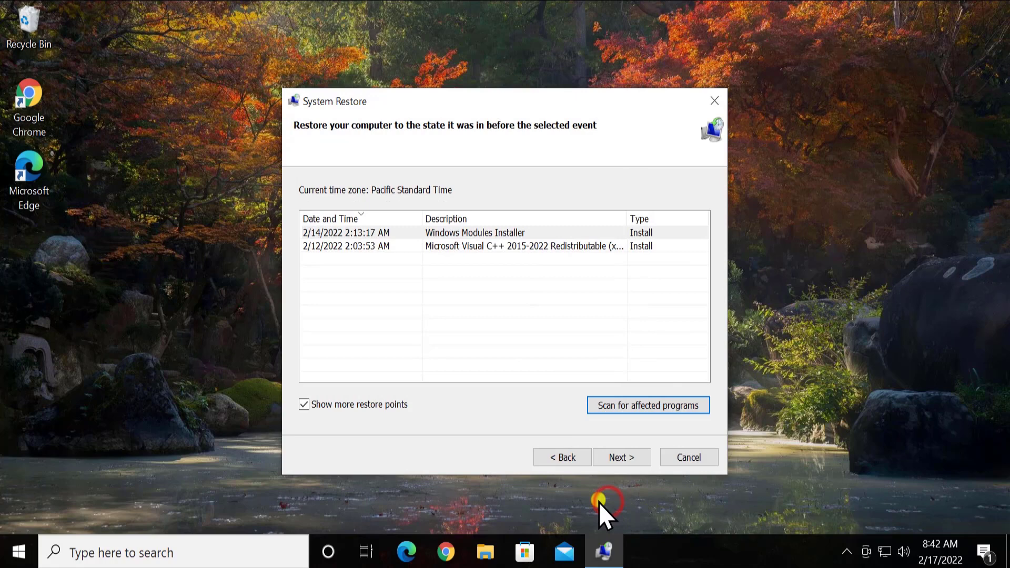
Select the Windows Modules Installer restore point, then cancel System Restore without restoring.
left_click(505, 233)
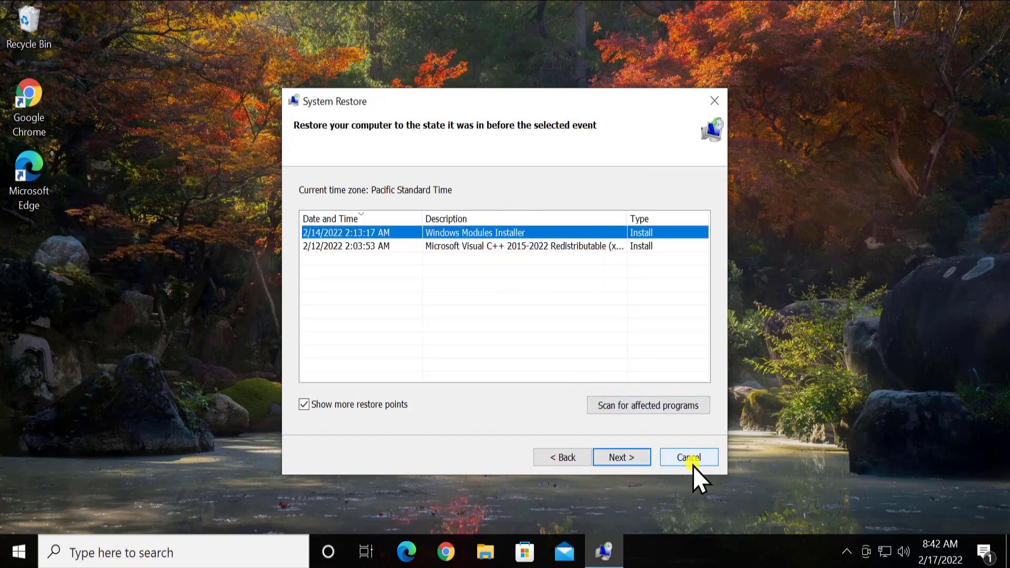
left_click(688, 458)
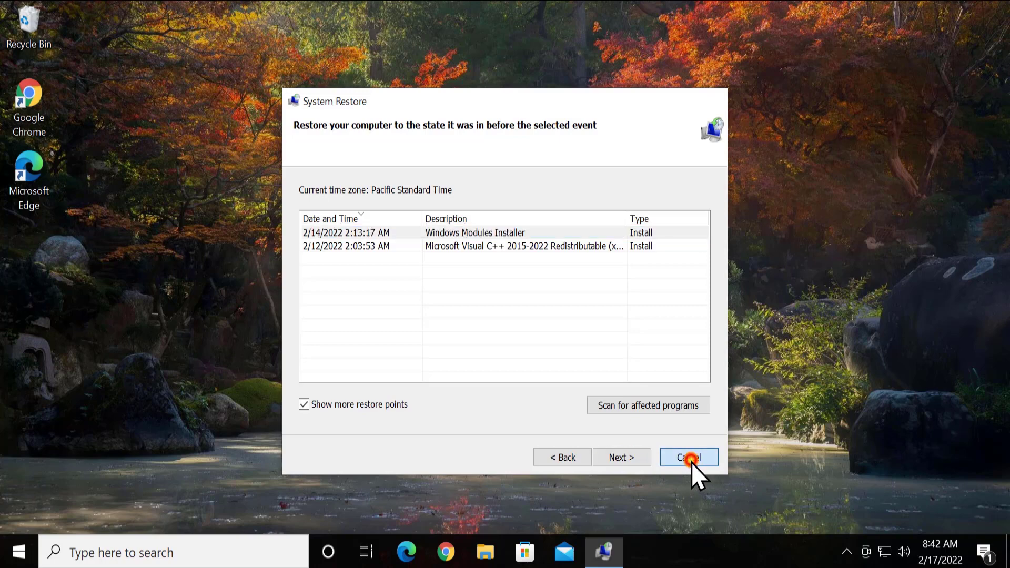
left_click(689, 458)
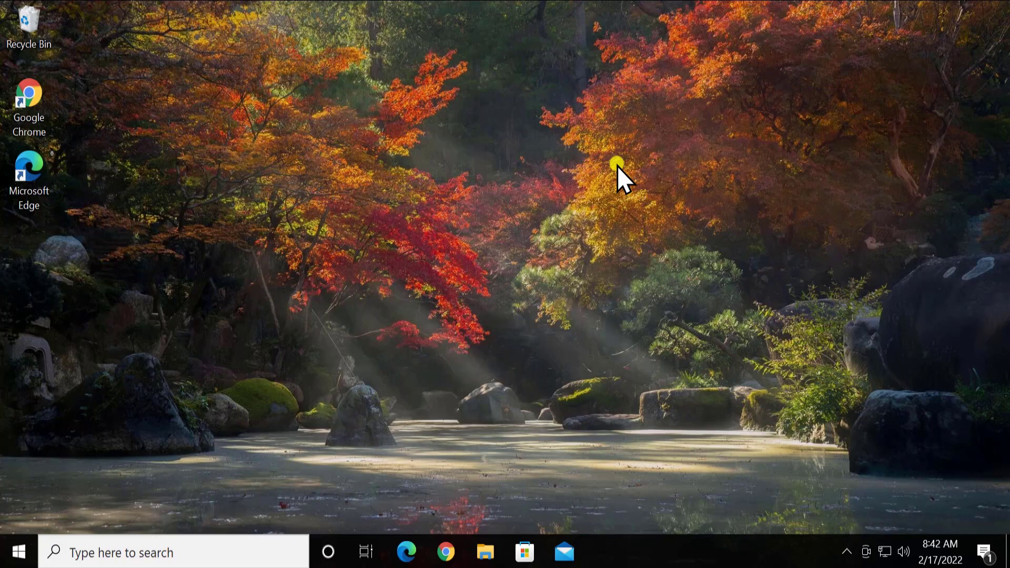
mouse_move(582, 158)
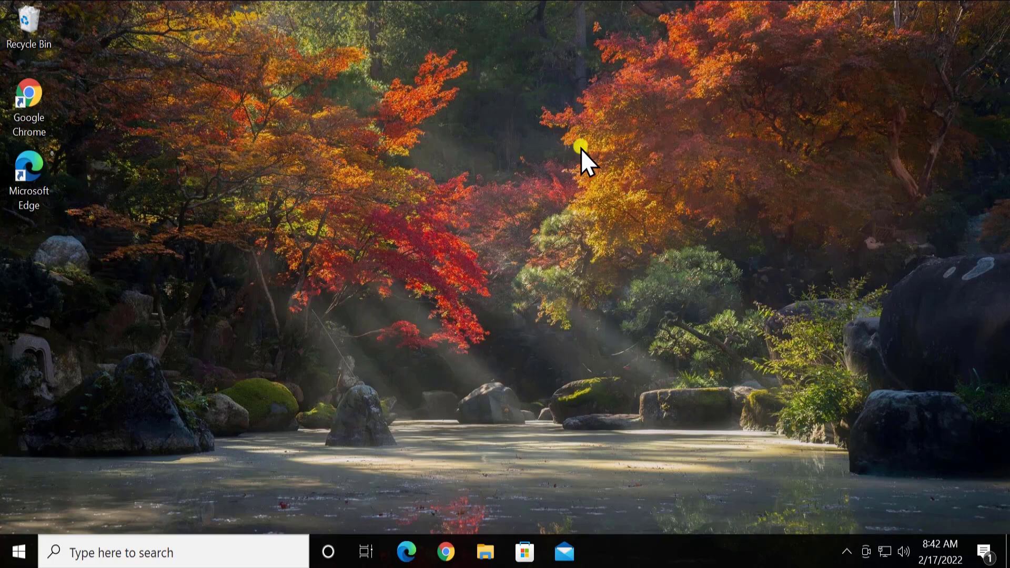
mouse_move(342, 329)
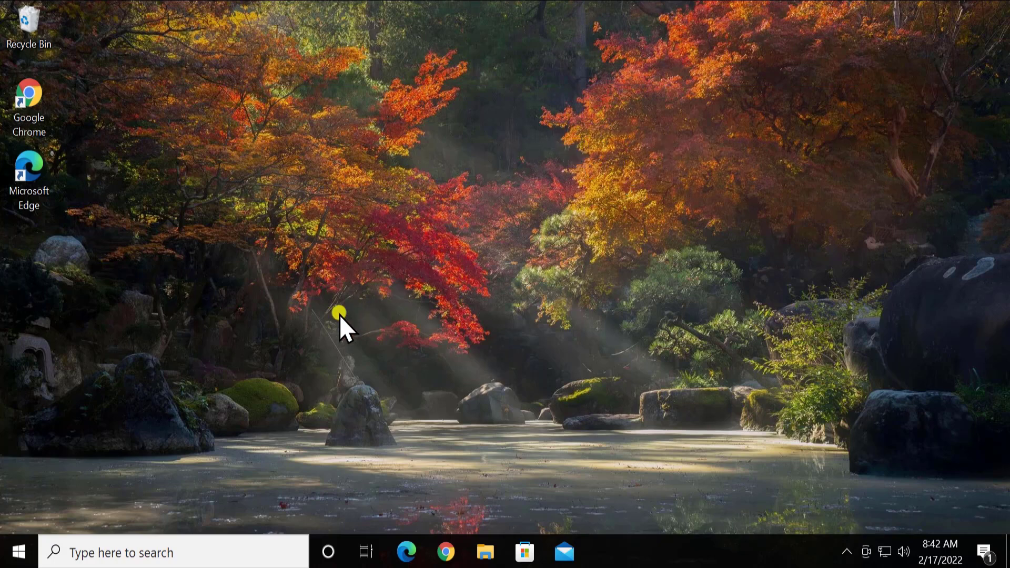
left_click(126, 553)
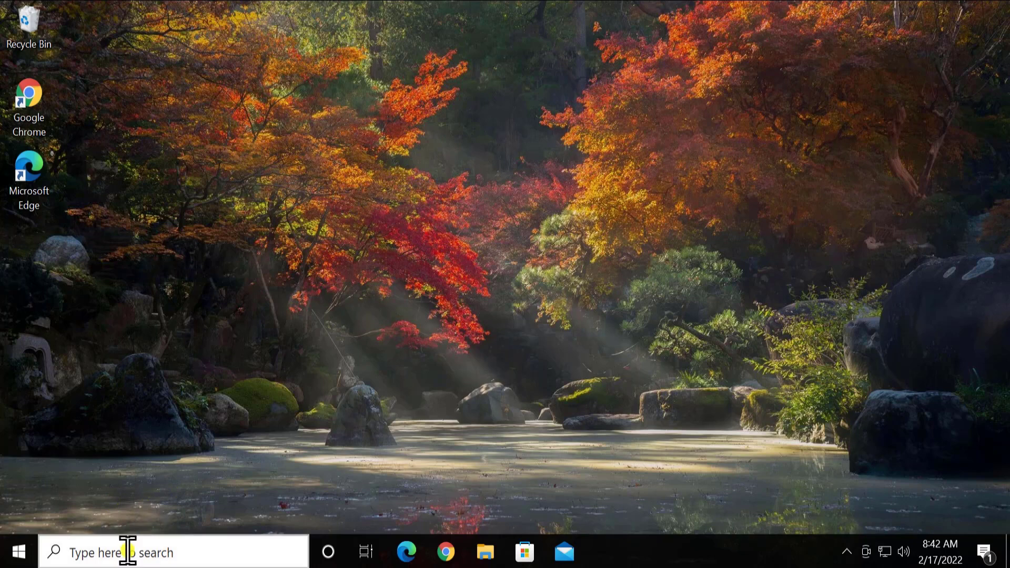
Search for cmd and run Command Prompt as administrator, approving User Account Control.
left_click(129, 551)
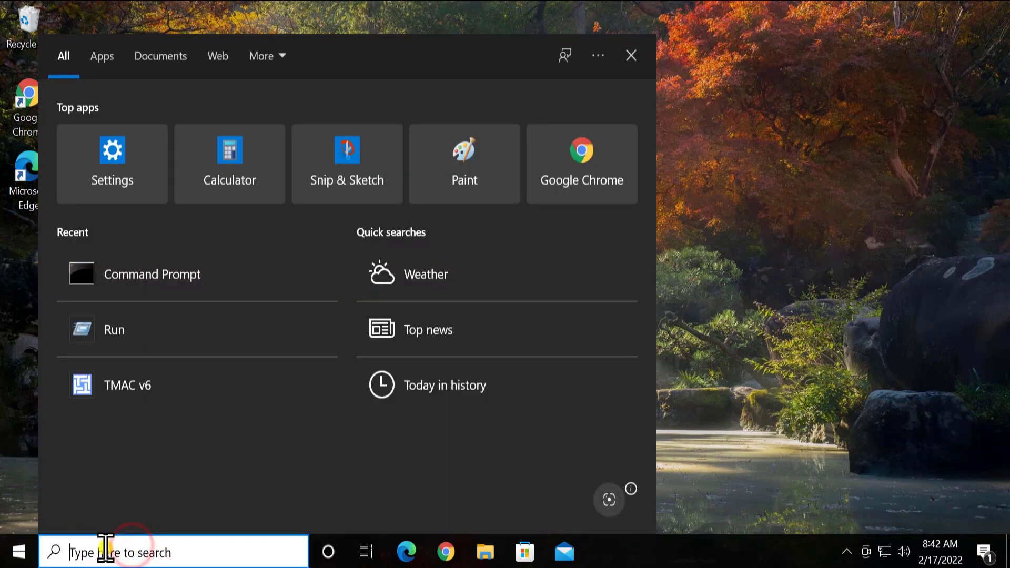
type("cmd")
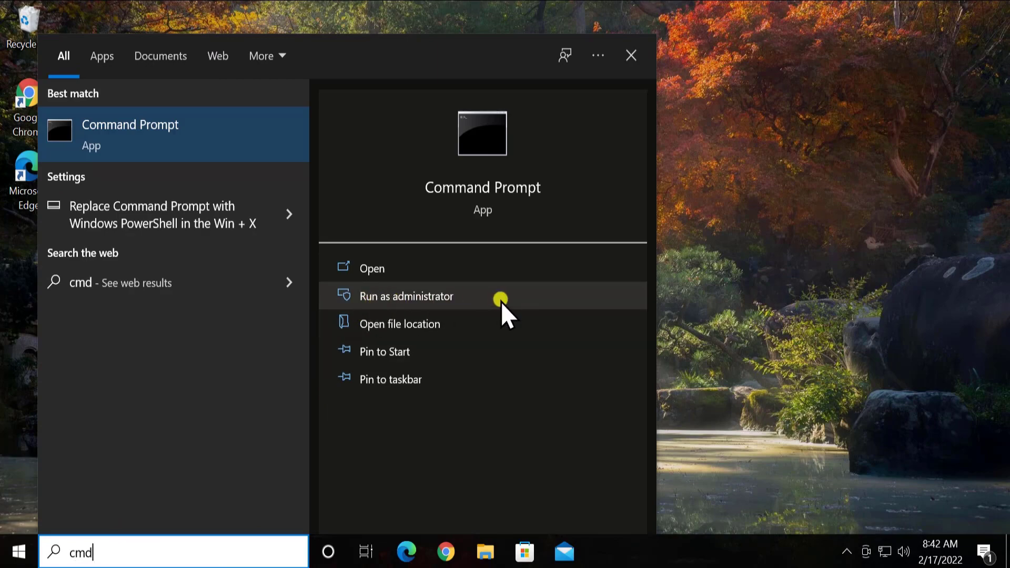
left_click(407, 296)
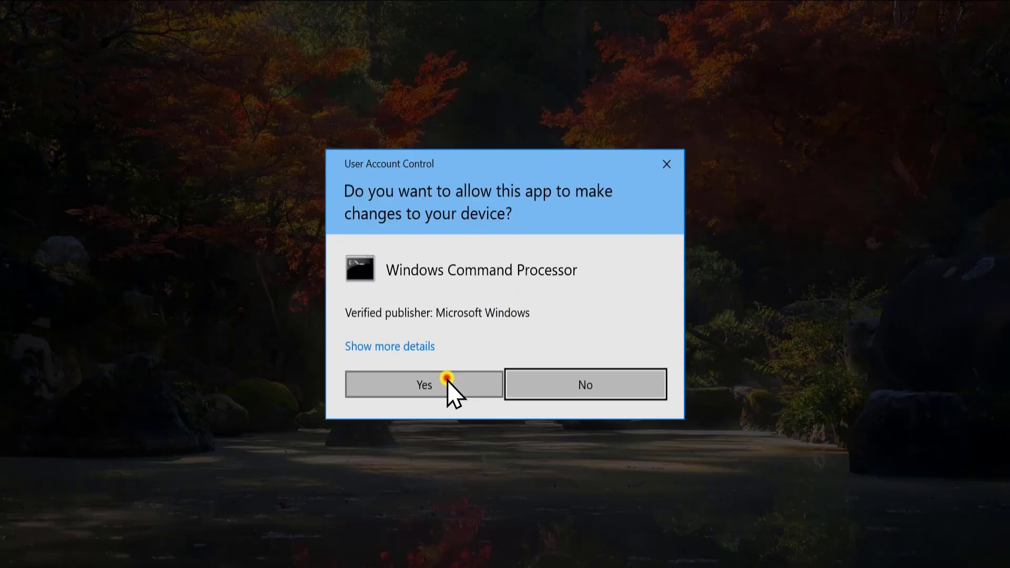
left_click(424, 385)
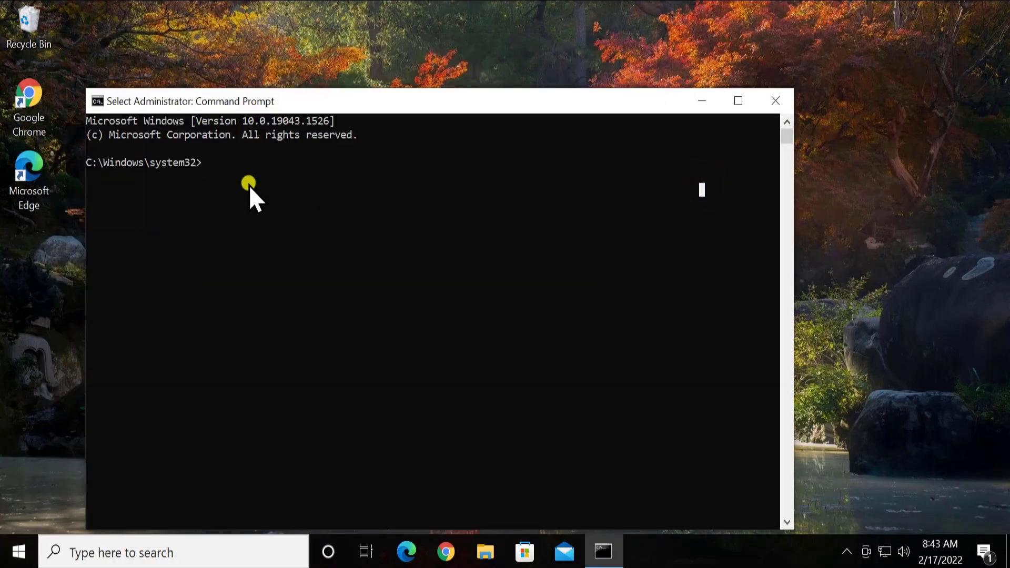
Run ipconfig to show IPv4 address 10.0.2.15 and default gateway 10.0.2.2.
type("ipco")
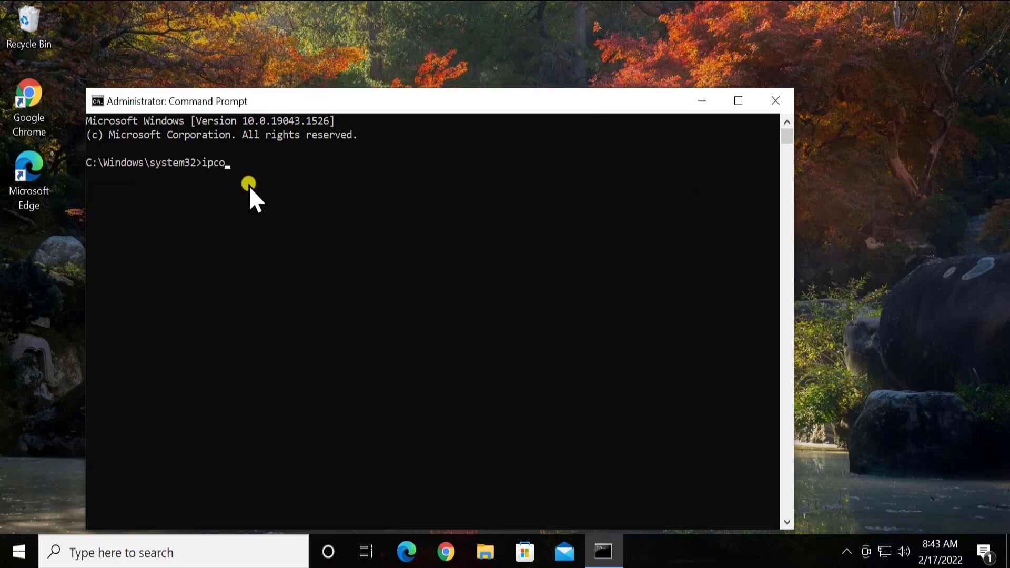
type("nfig")
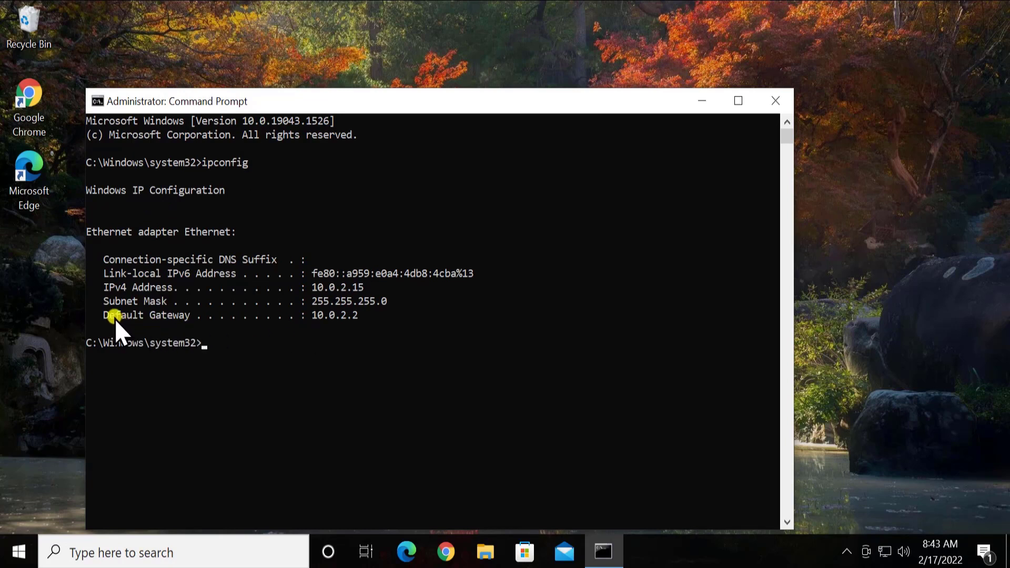
left_click(201, 342)
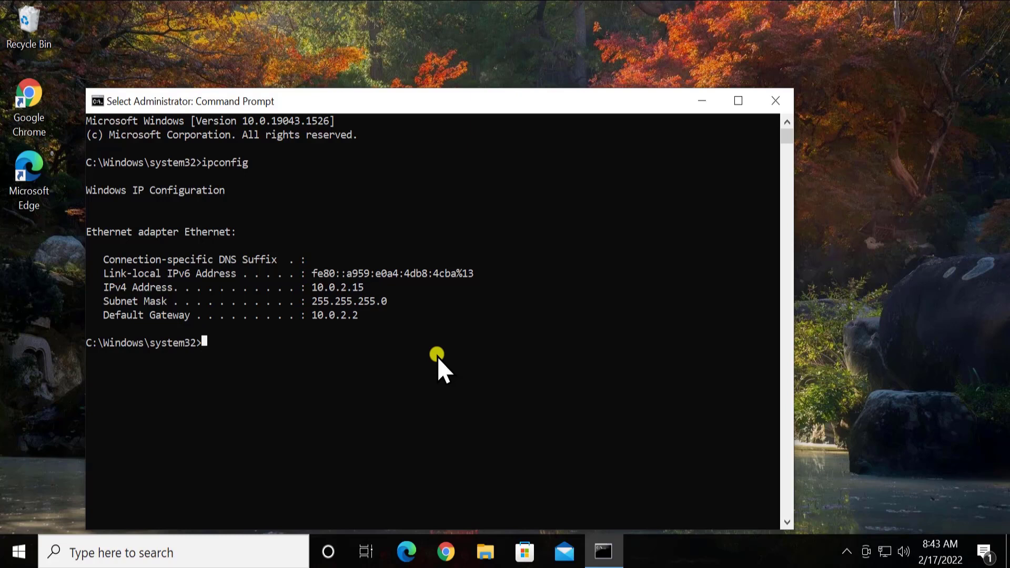
Ping the gateway 10.0.2.2, getting four replies with 0% packet loss.
type("p")
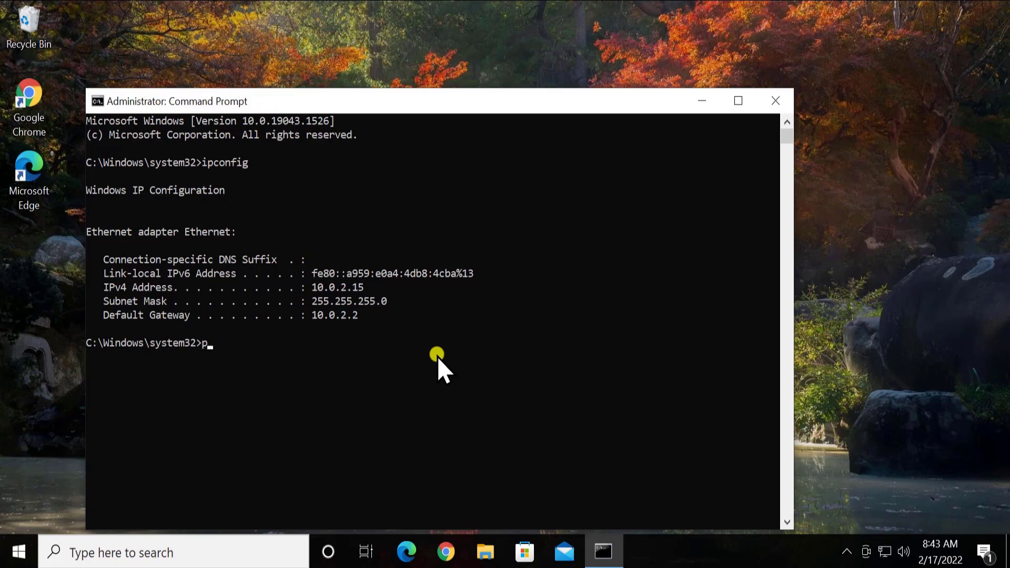
type("ing")
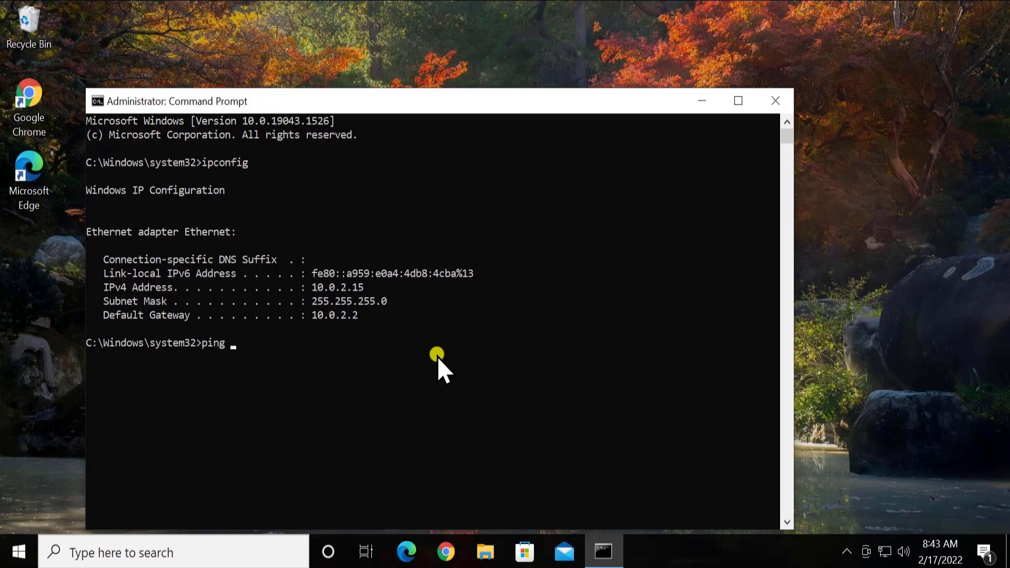
type("10.")
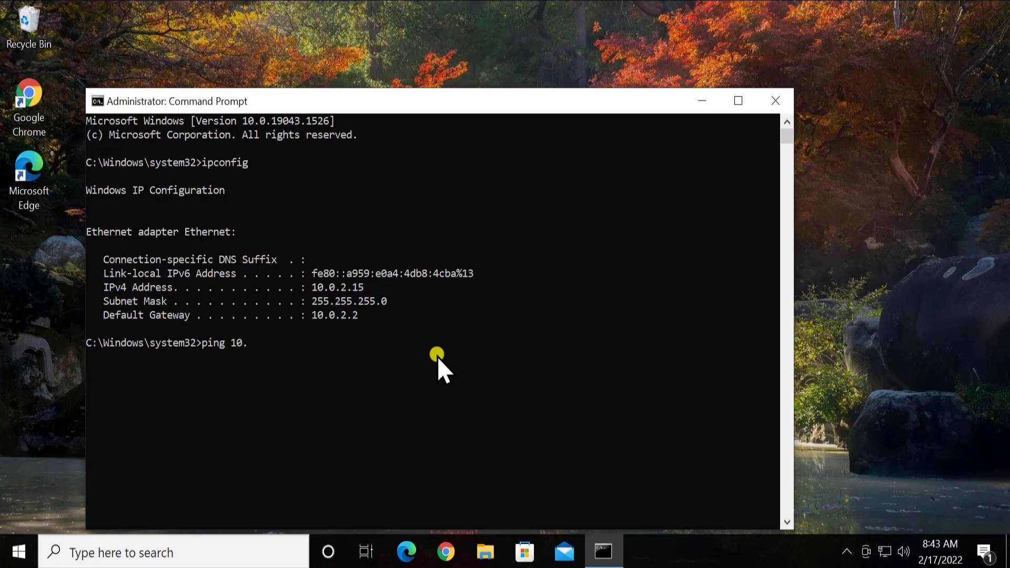
type("0.2.2")
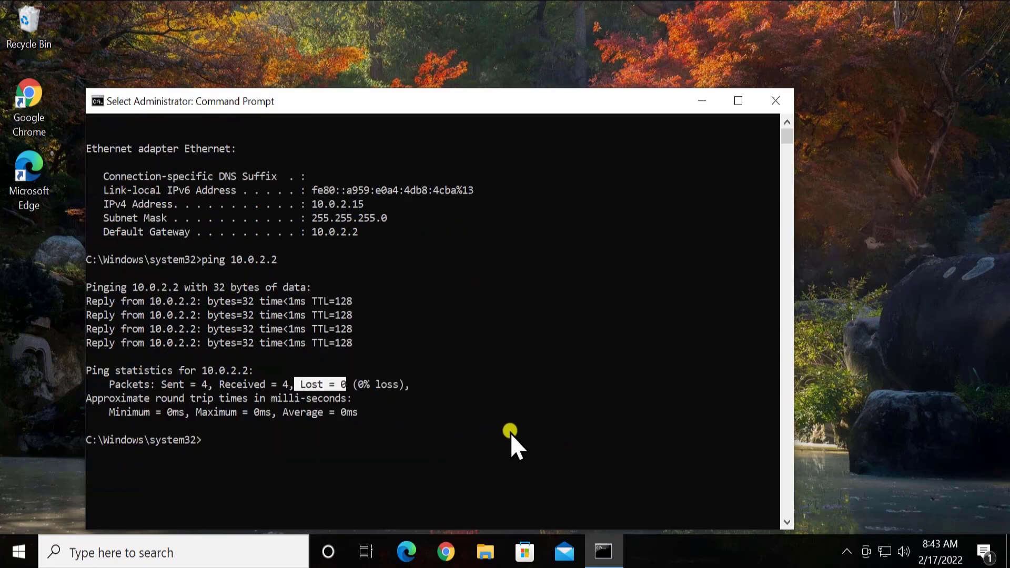
mouse_move(203, 445)
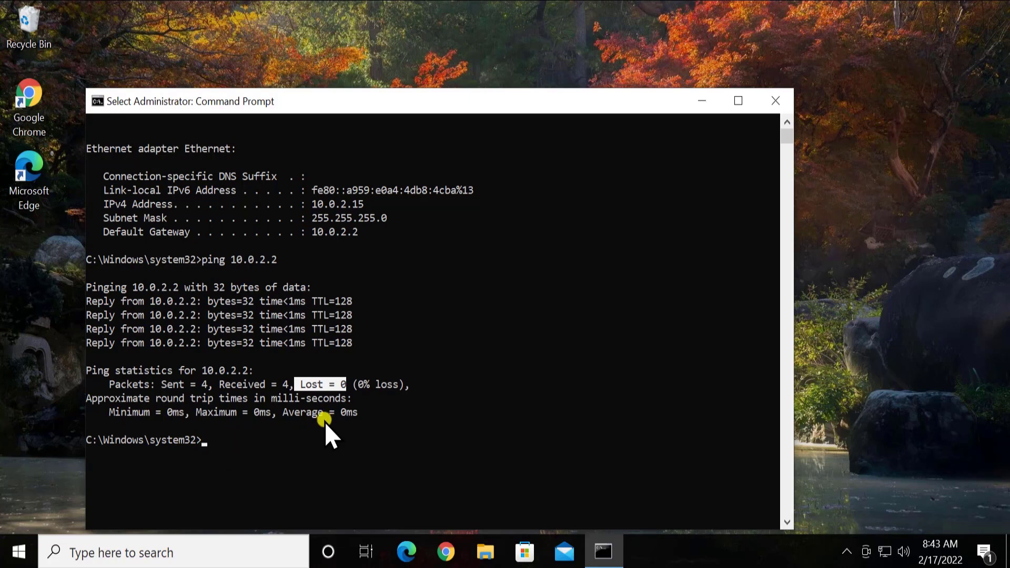
type("ping")
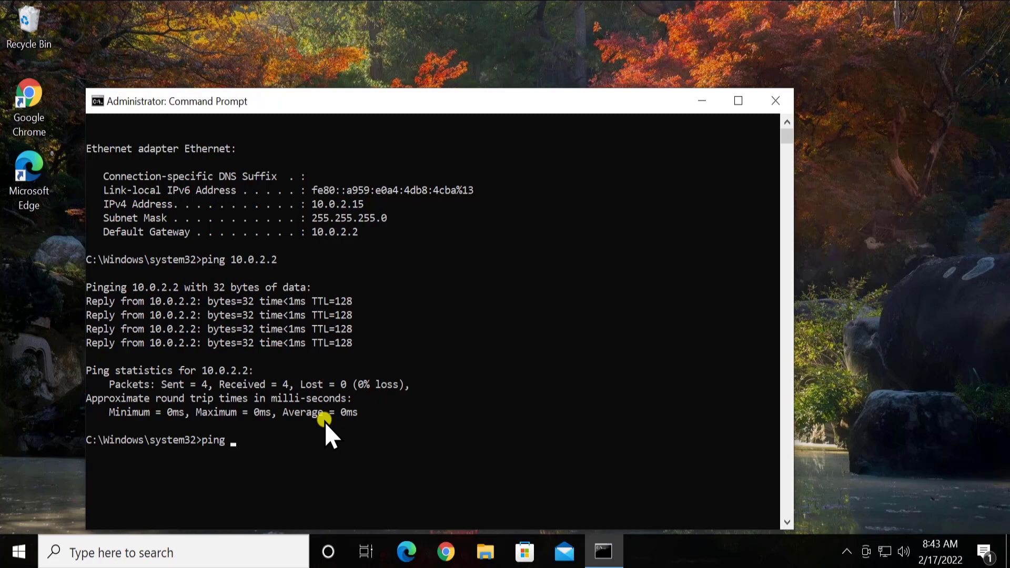
type("wwwl")
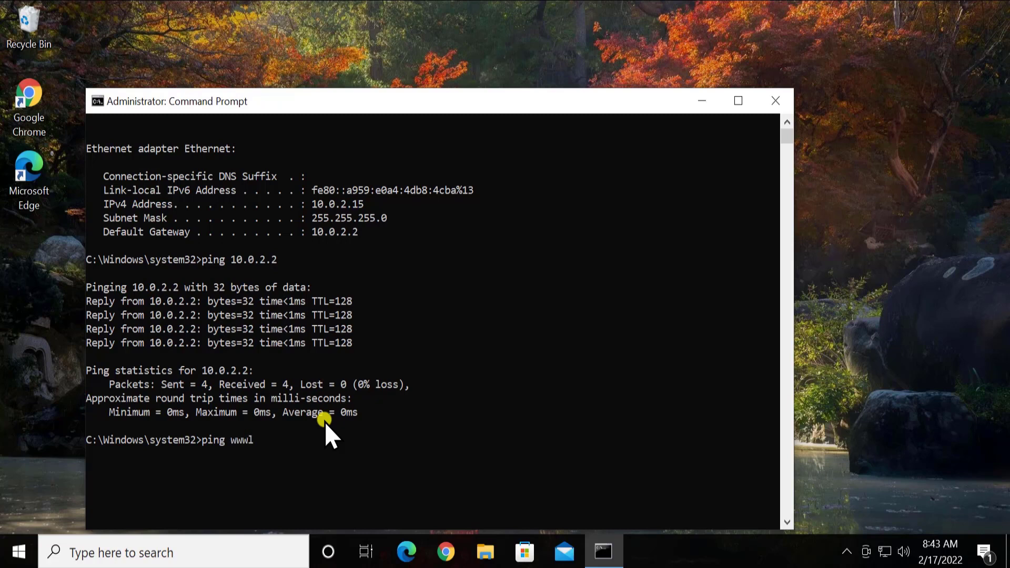
type("www.")
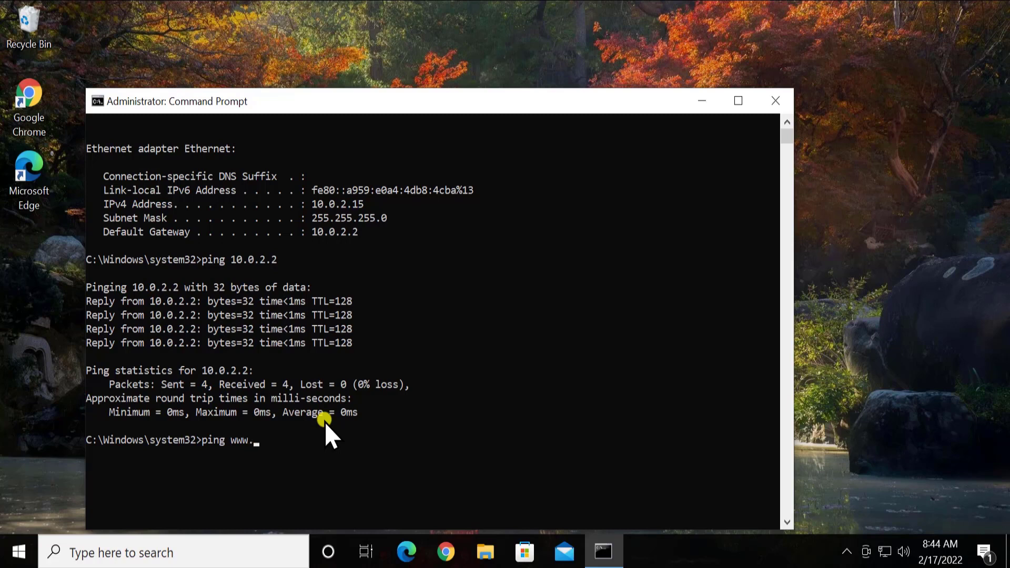
type("gog")
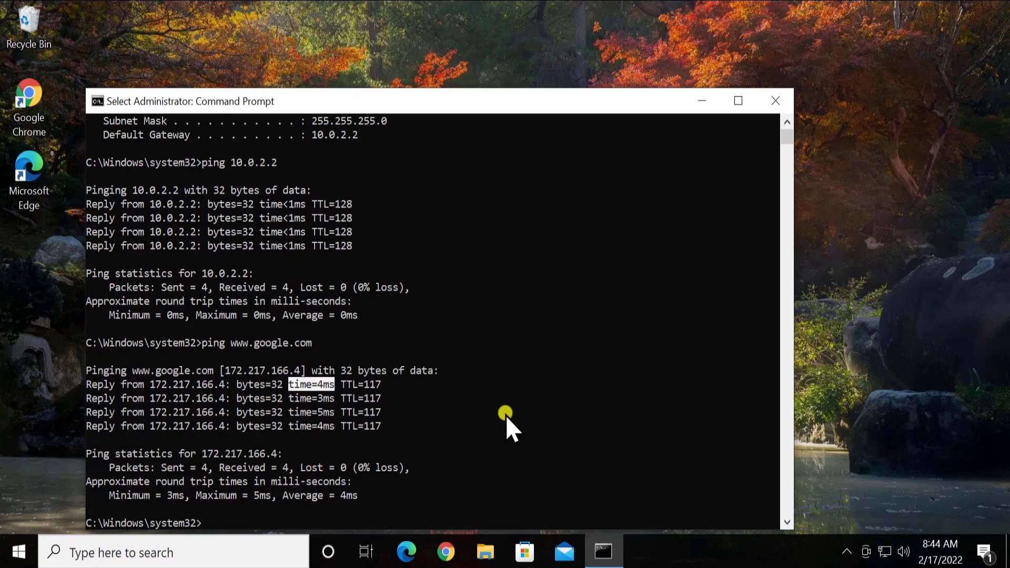
scroll("down", 3)
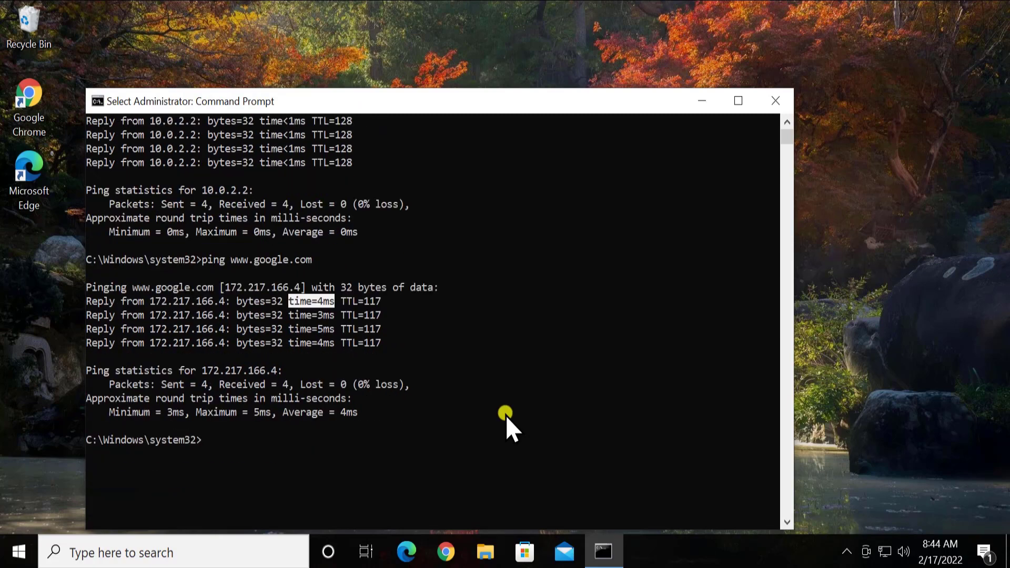
mouse_move(278, 320)
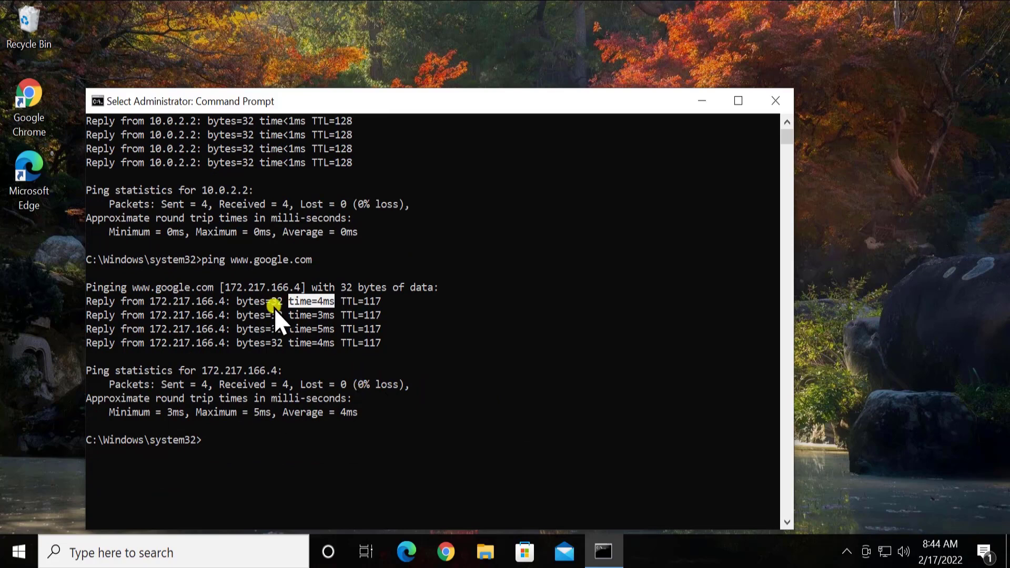
mouse_move(264, 222)
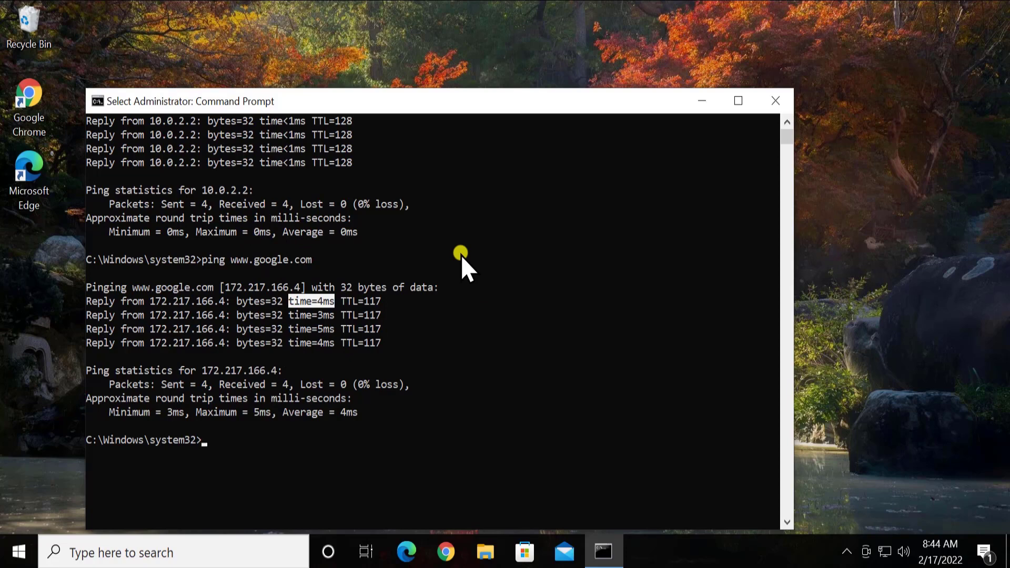
mouse_move(386, 415)
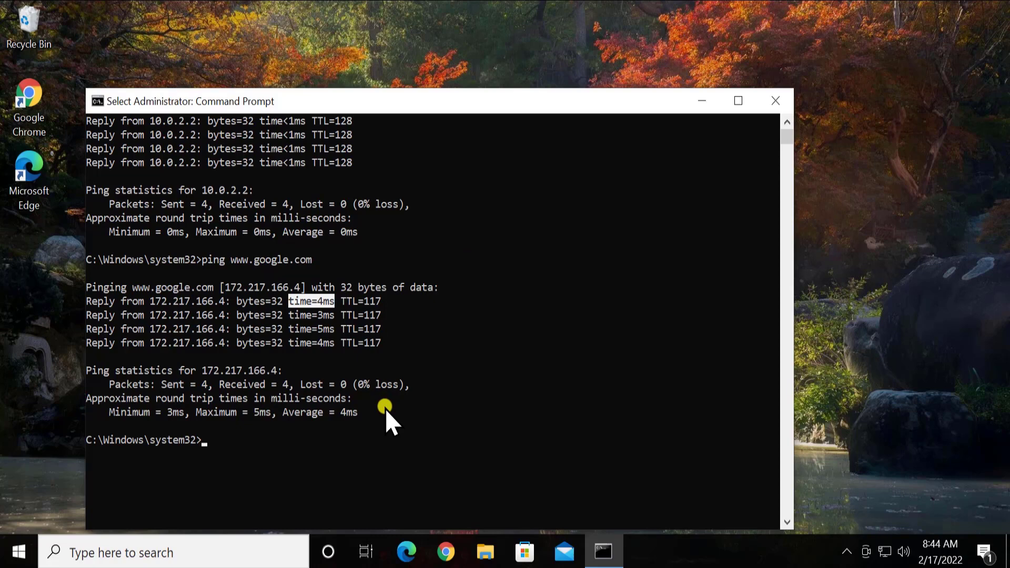
mouse_move(348, 422)
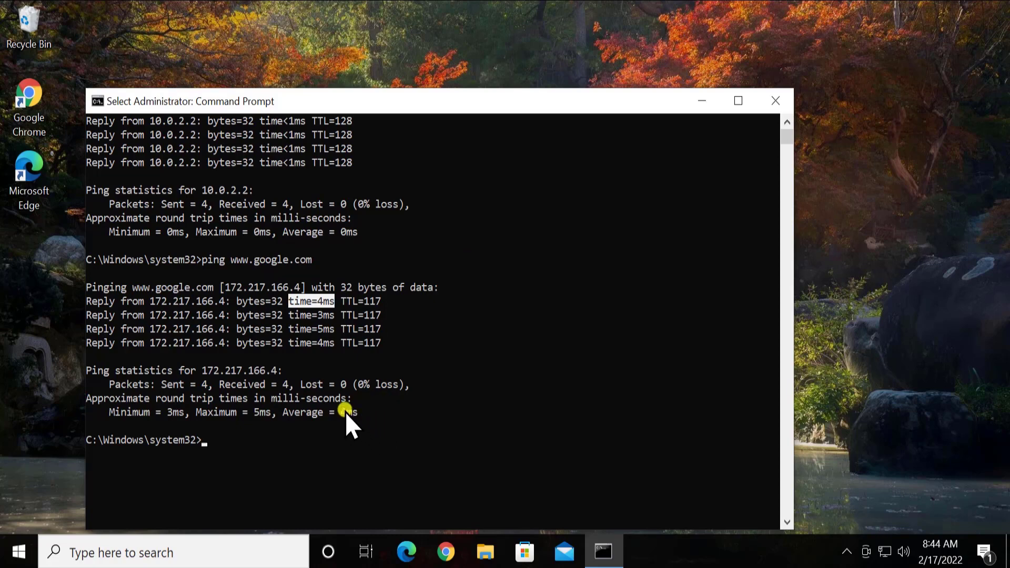
mouse_move(295, 265)
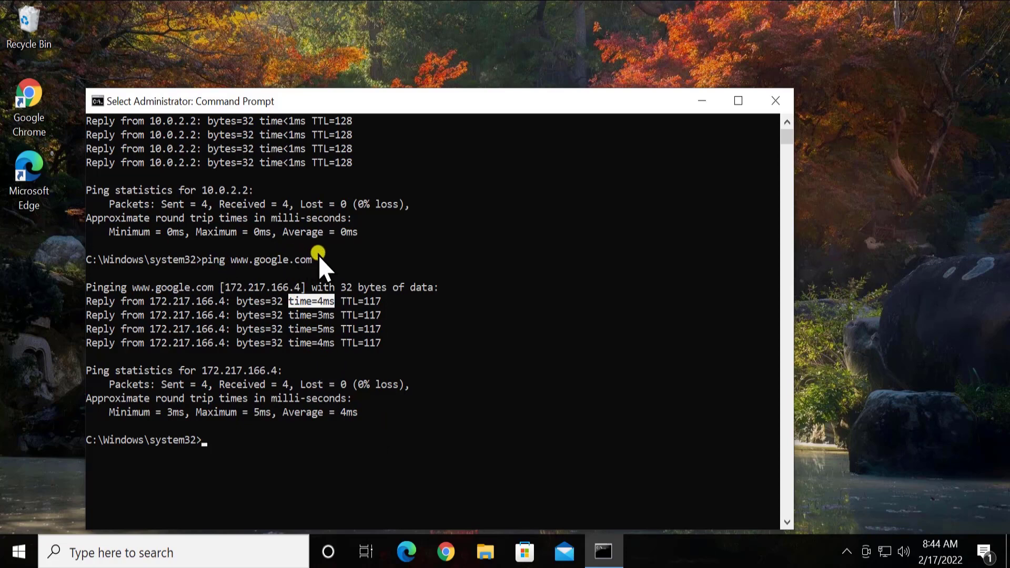
mouse_move(264, 273)
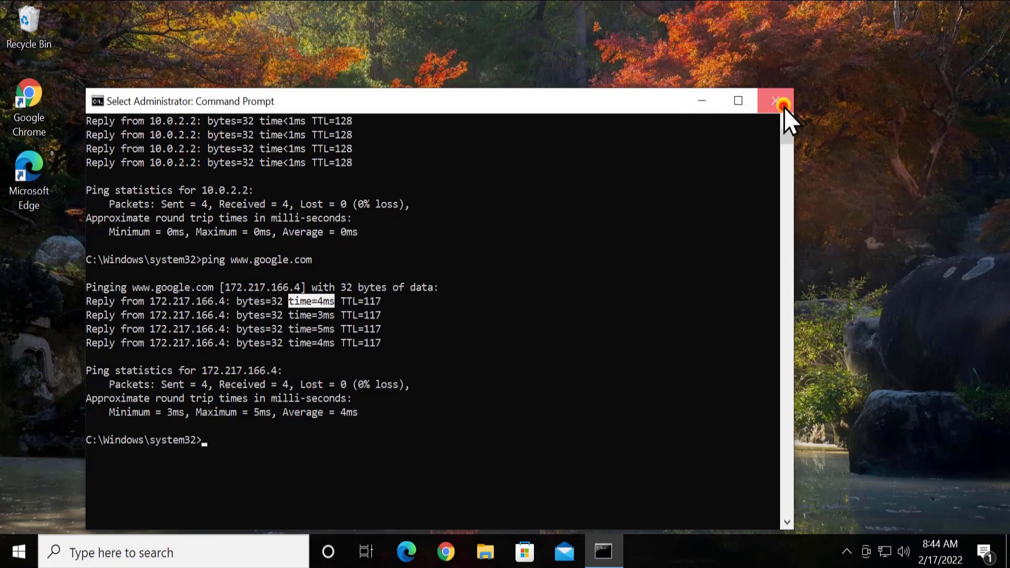
Close Command Prompt and launch Settings from the Start menu.
left_click(774, 101)
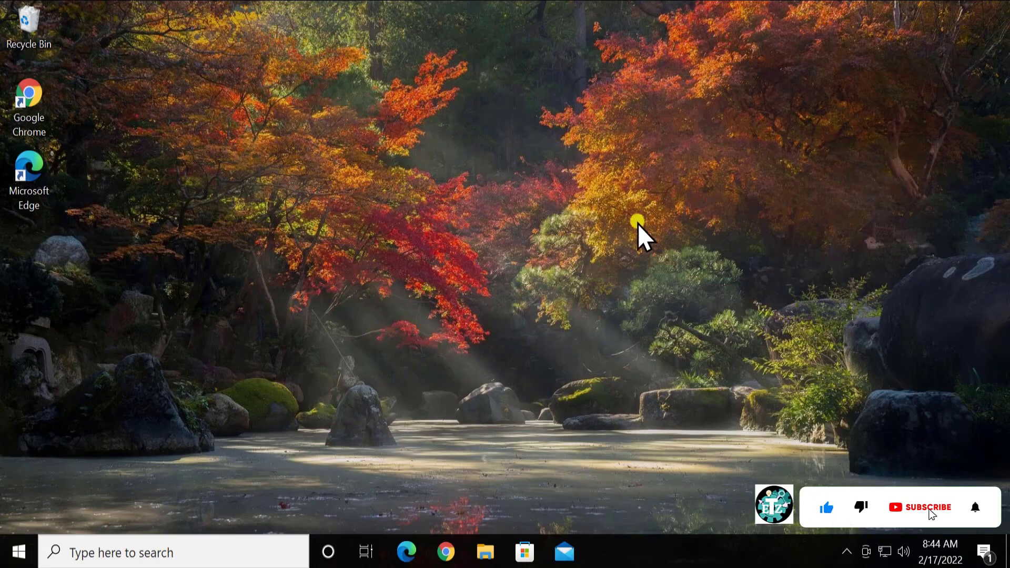
left_click(927, 508)
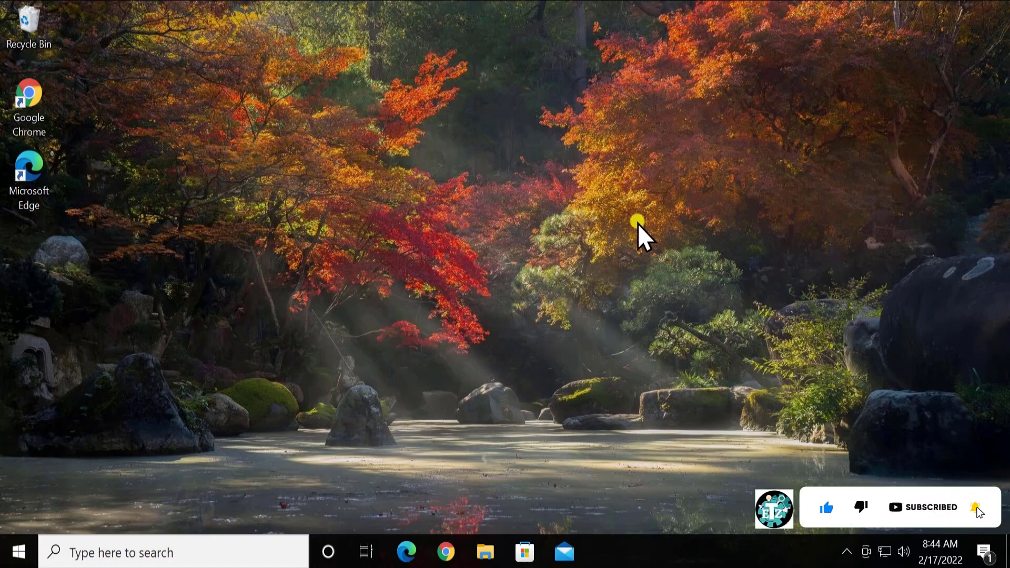
mouse_move(90, 393)
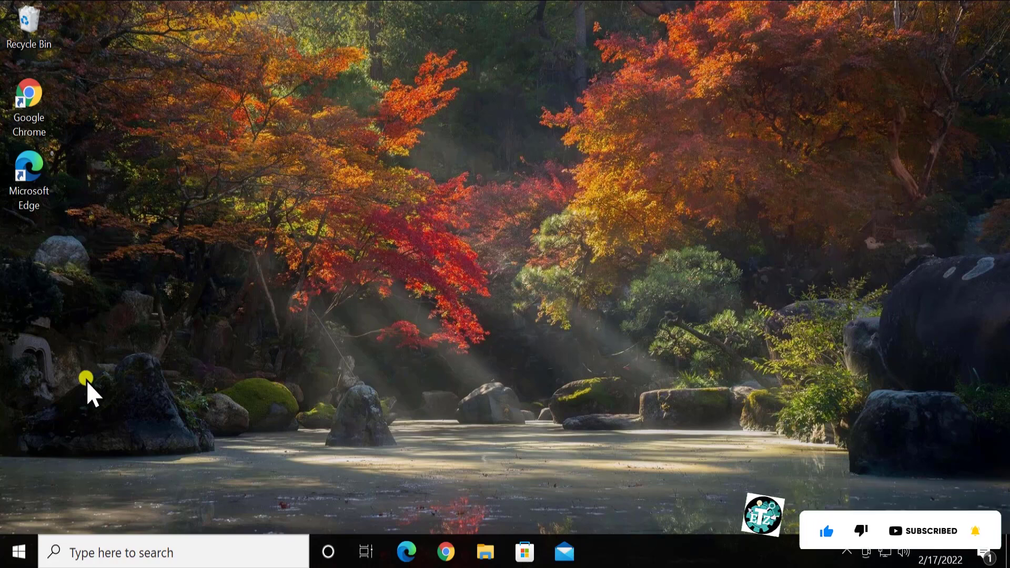
left_click(17, 552)
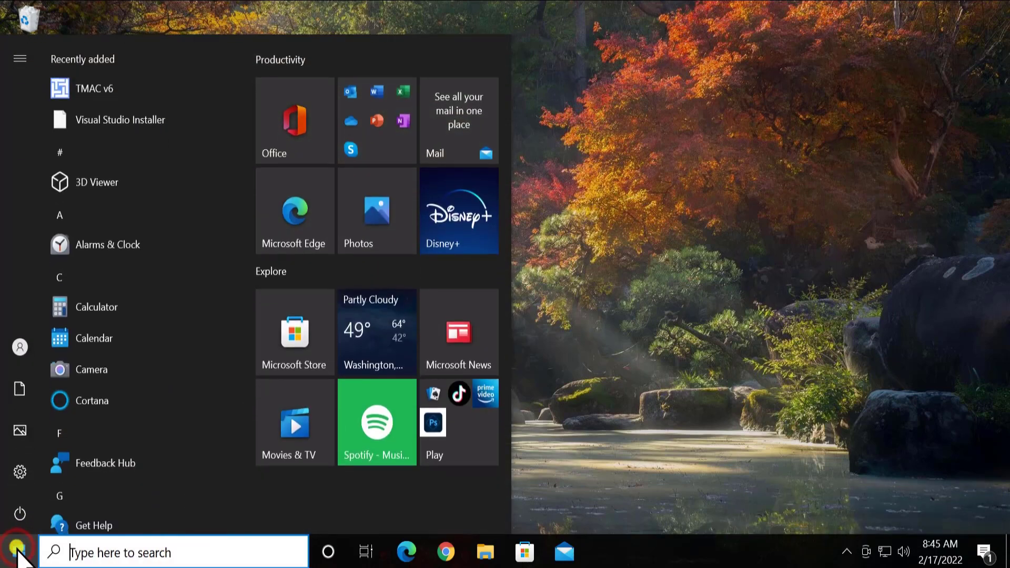
left_click(17, 552)
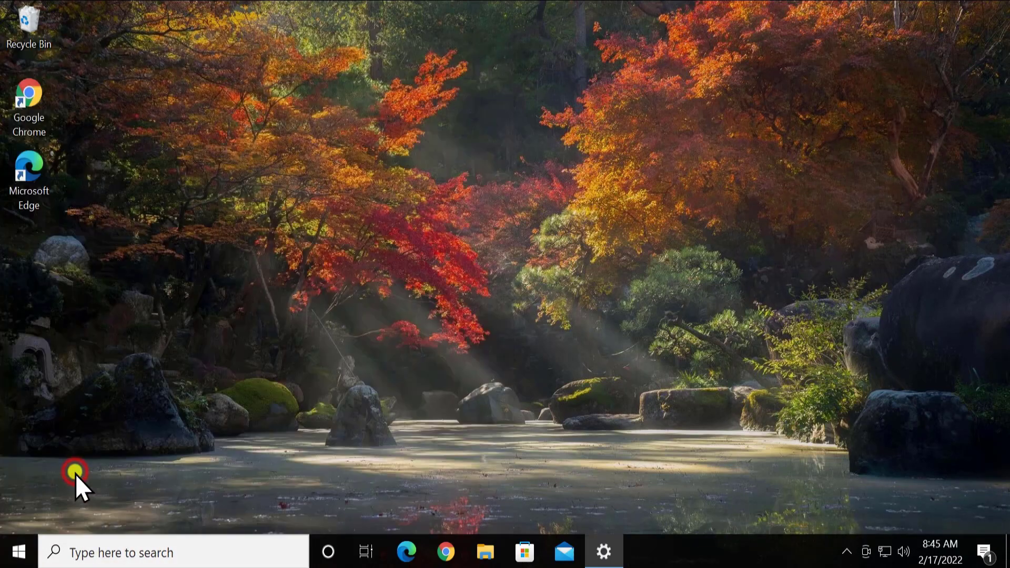
Confirm the setup script and manual proxy are off in Network & Internet > Proxy.
left_click(603, 552)
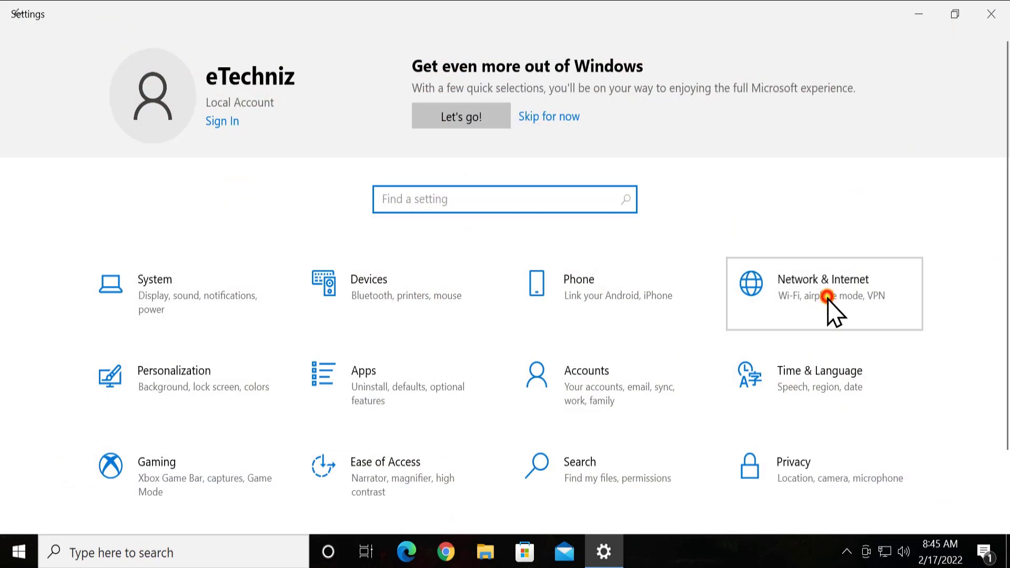
left_click(823, 293)
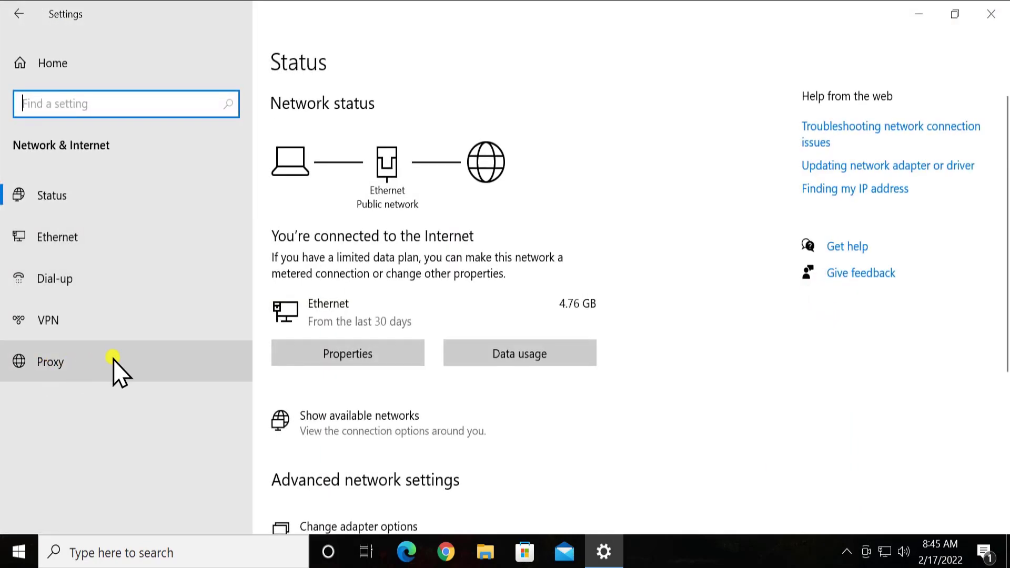
left_click(49, 361)
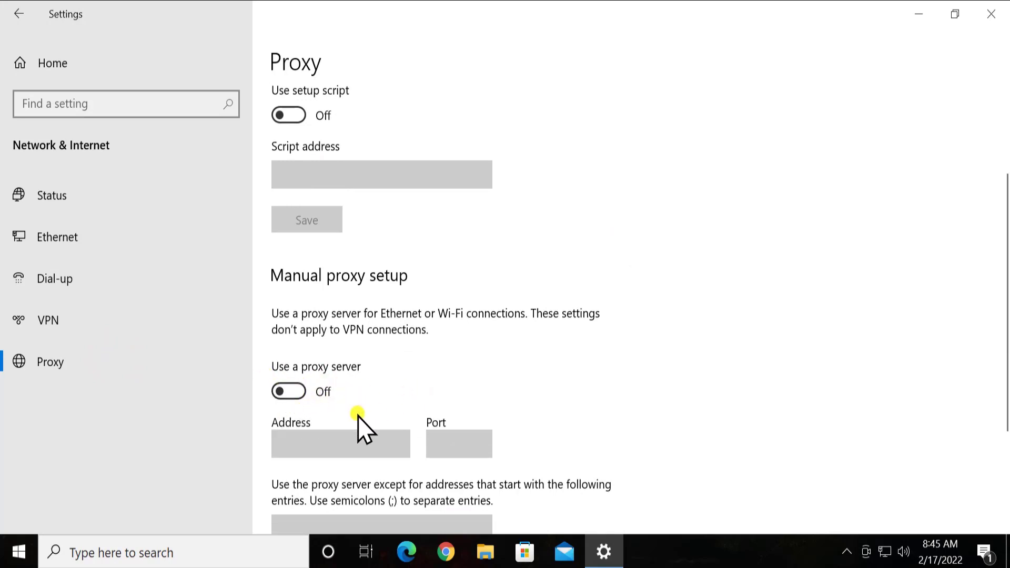
scroll("down", 3)
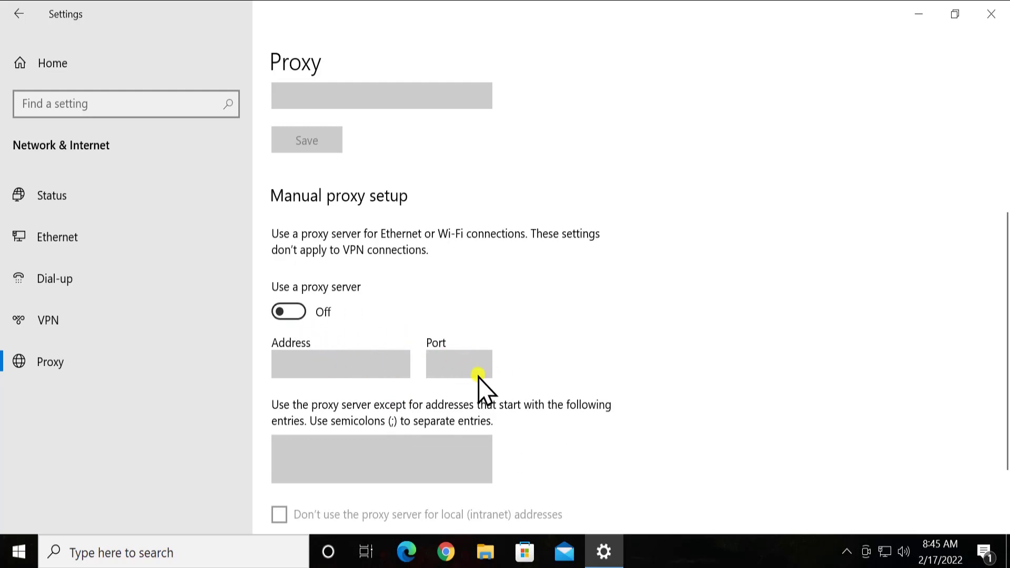
mouse_move(993, 14)
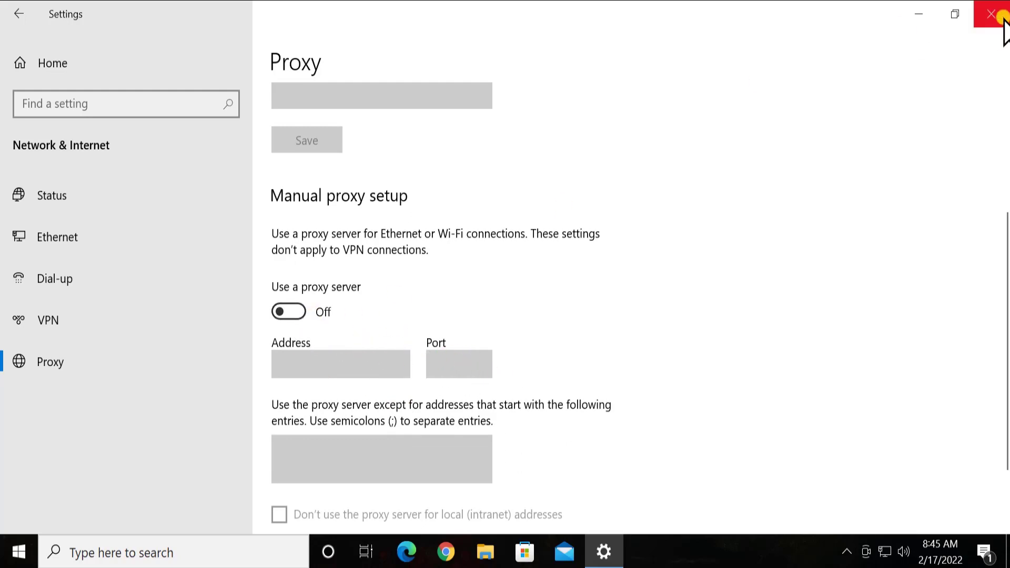
left_click(993, 13)
type("run")
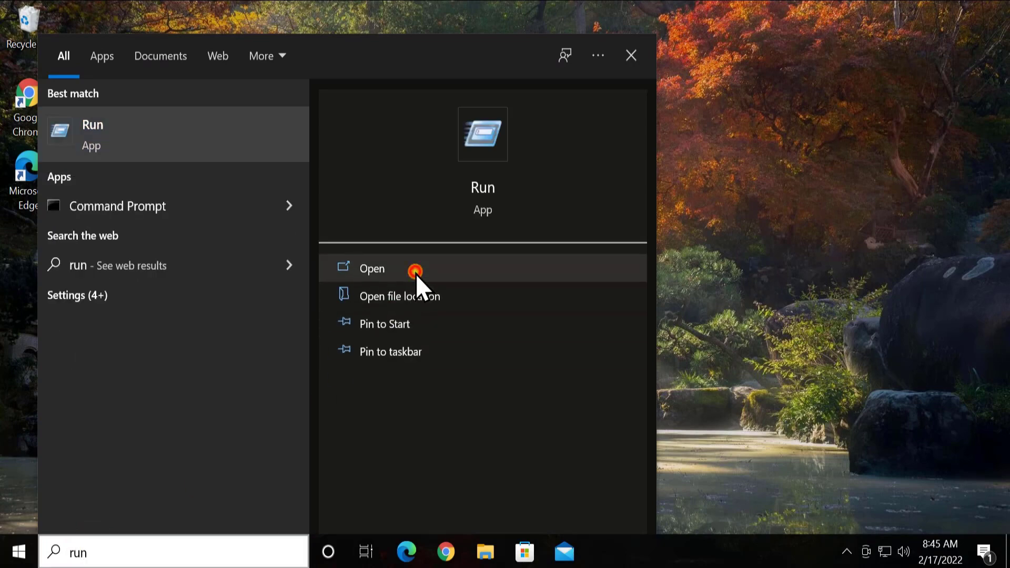
Run inetcpl.cpl from the Run box and show the Internet Properties Connections tab.
left_click(371, 268)
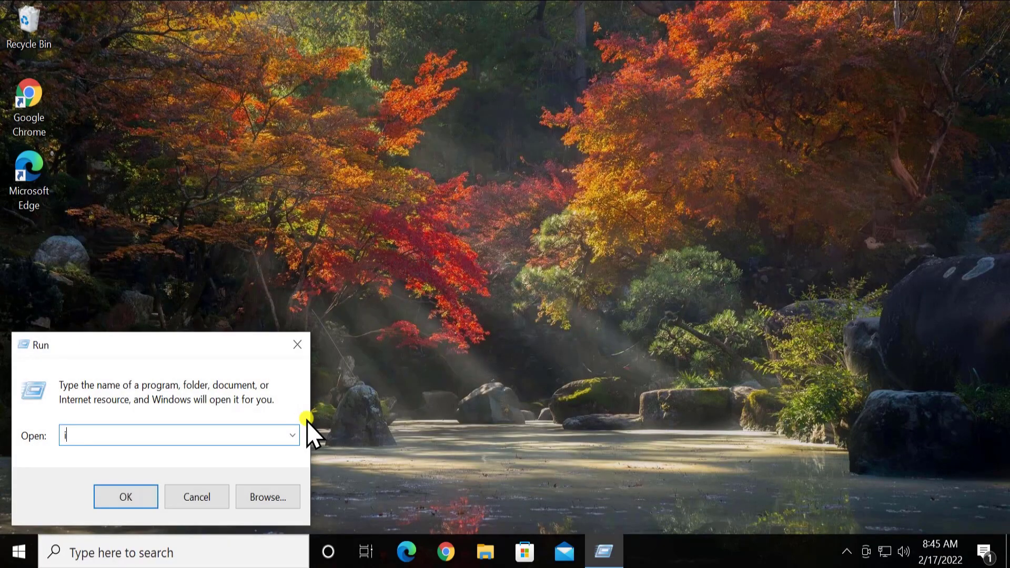
type("netcpl.cpl")
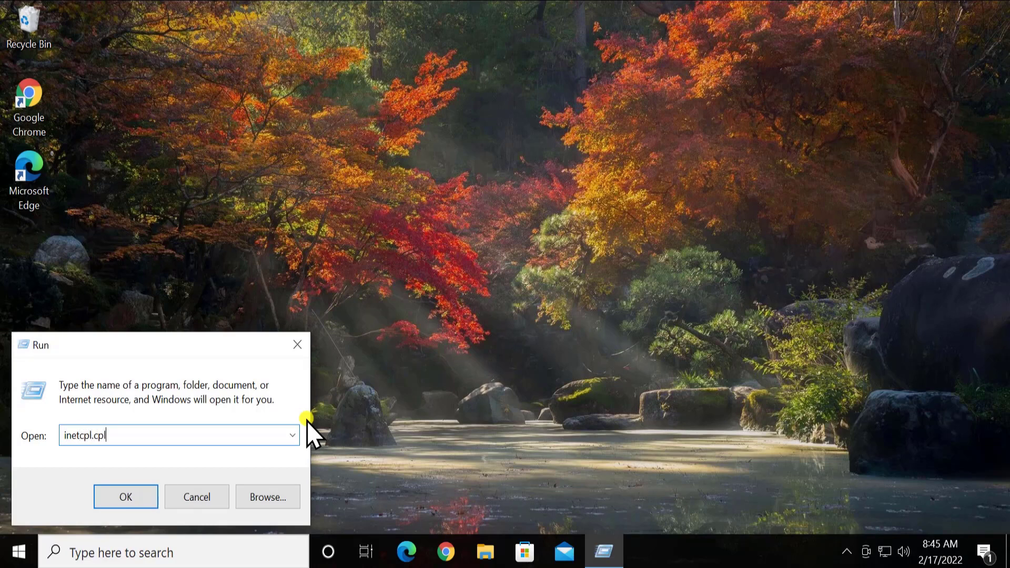
left_click(126, 497)
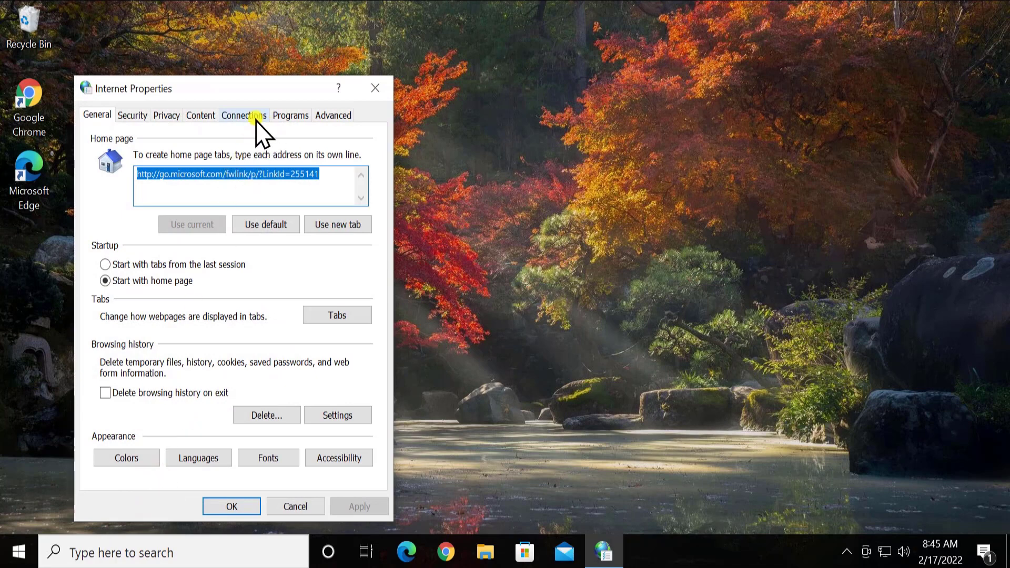
left_click(244, 115)
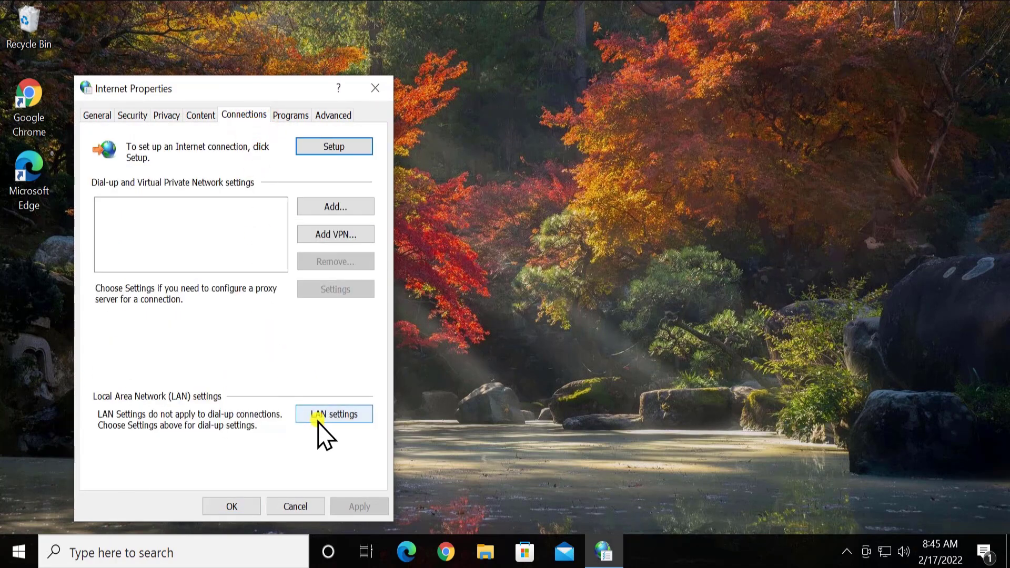
In LAN Settings, keep 'Automatically detect settings' on and no LAN proxy server.
left_click(333, 413)
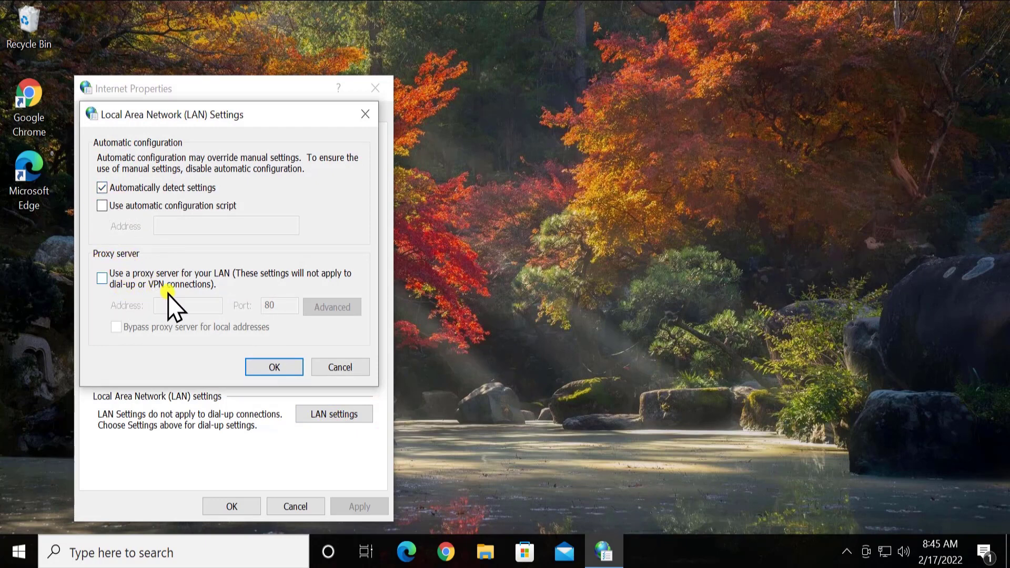
mouse_move(157, 335)
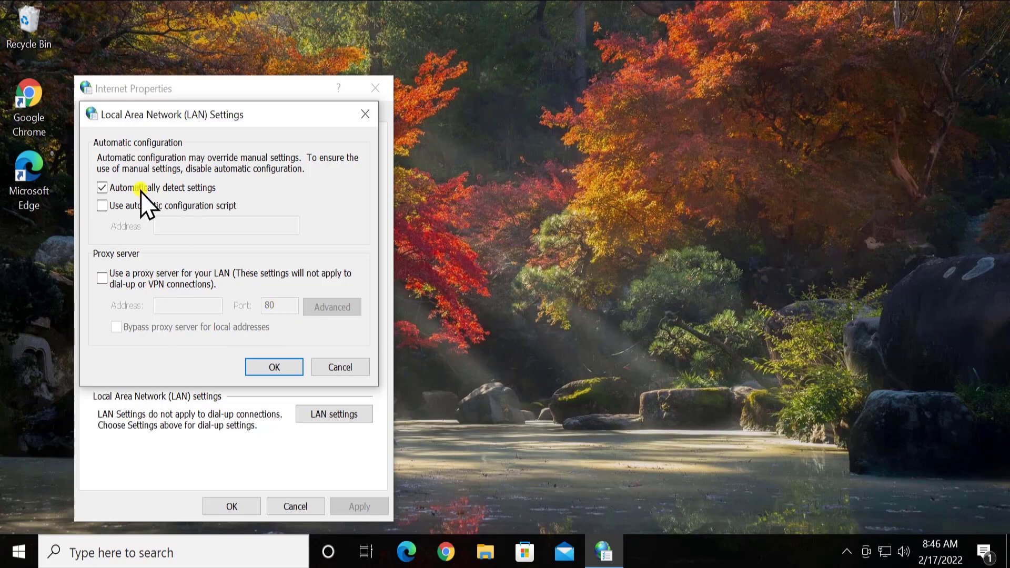
mouse_move(158, 196)
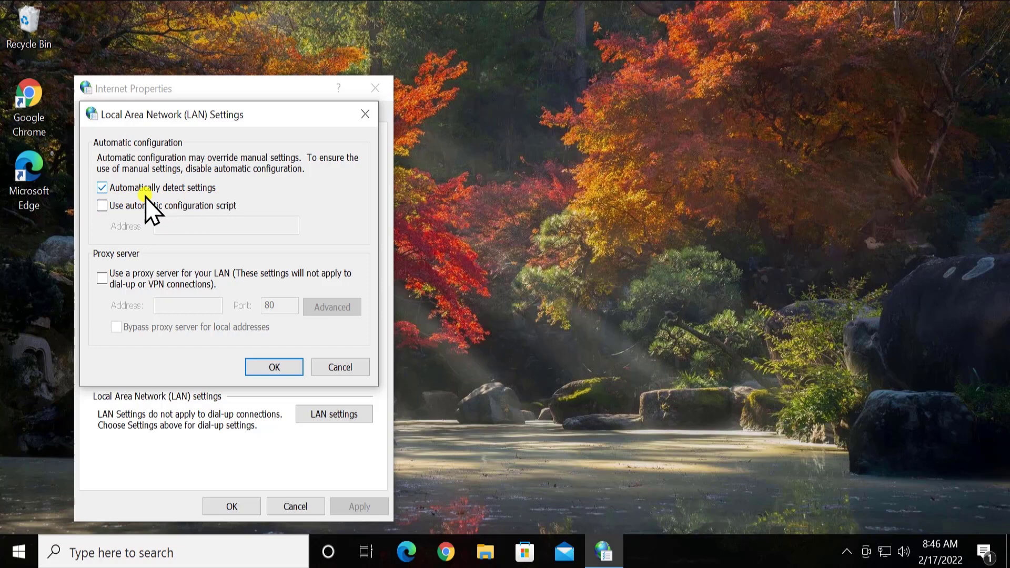
left_click(273, 367)
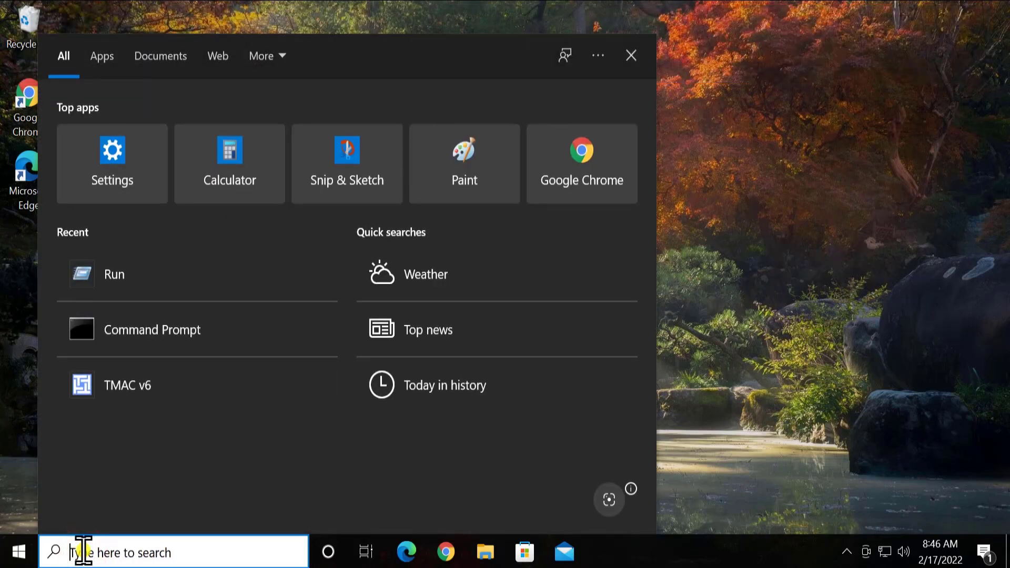
Launch Command Prompt as administrator and run ncpa.cpl to list network connections.
type("cmd")
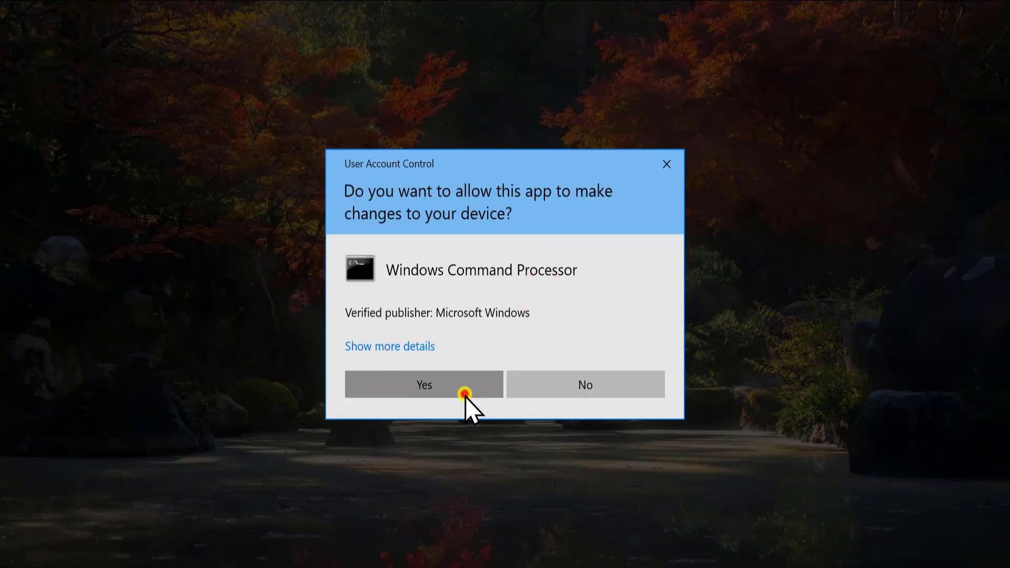
left_click(423, 385)
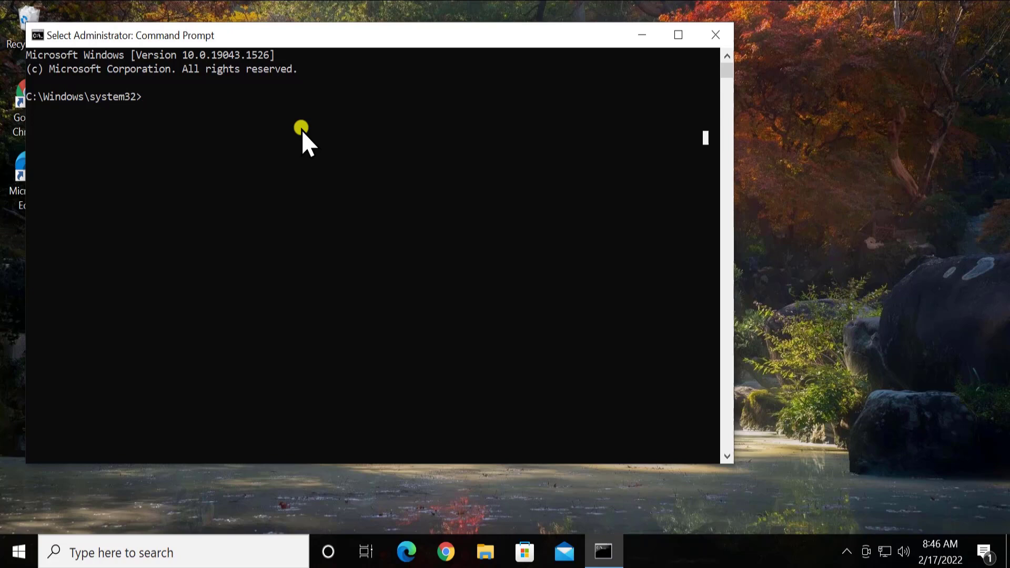
type("ncpa.c")
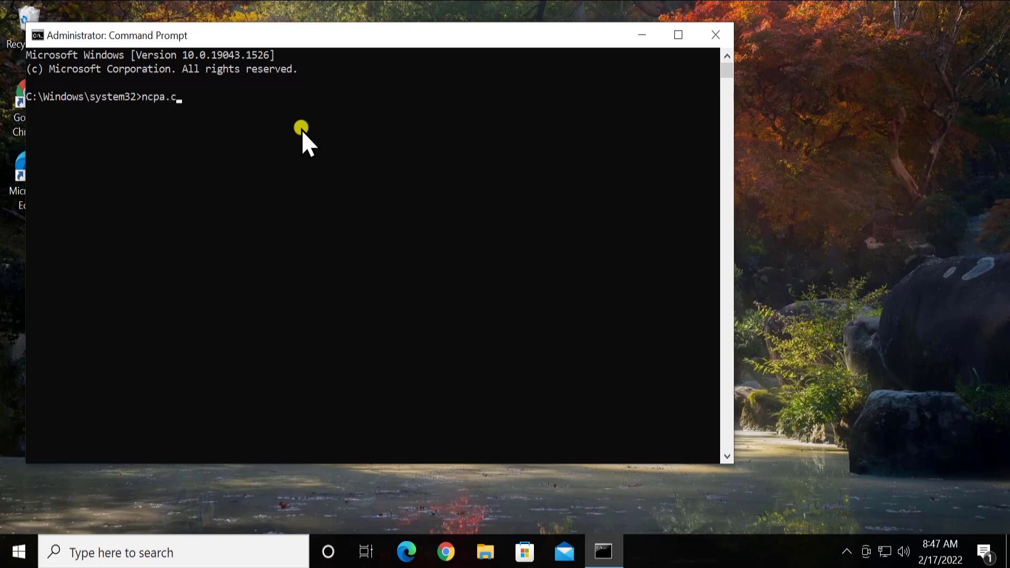
key("enter")
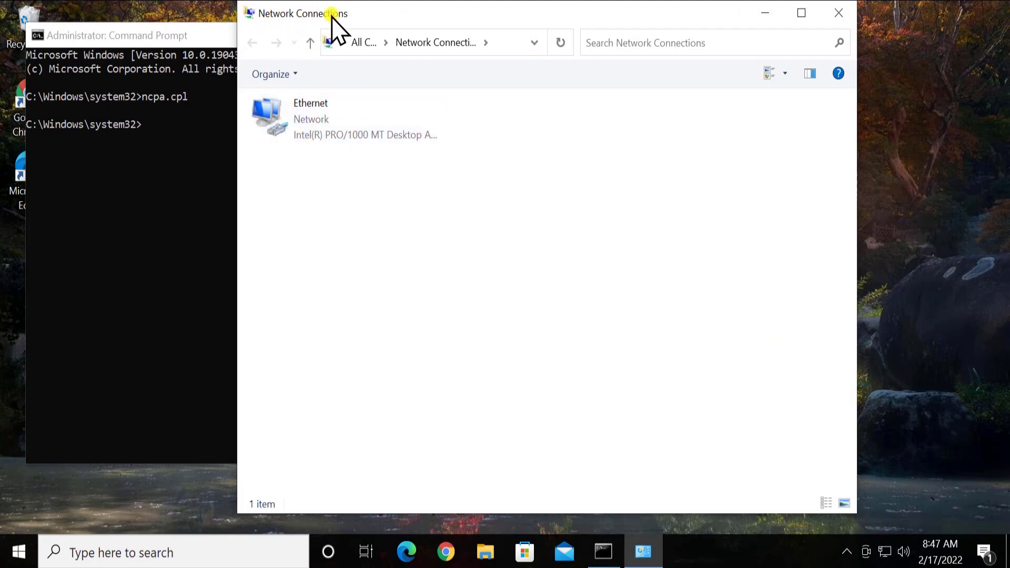
From the Ethernet adapter's Properties, open TCP/IPv4 settings showing DNS 8.8.8.8 and 8.8.4.4.
left_click(335, 119)
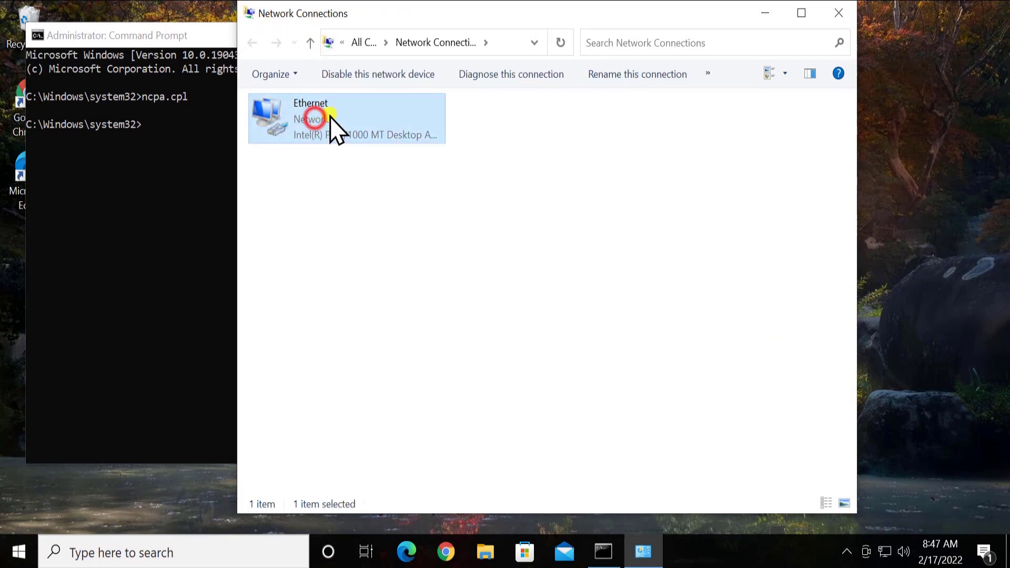
right_click(316, 119)
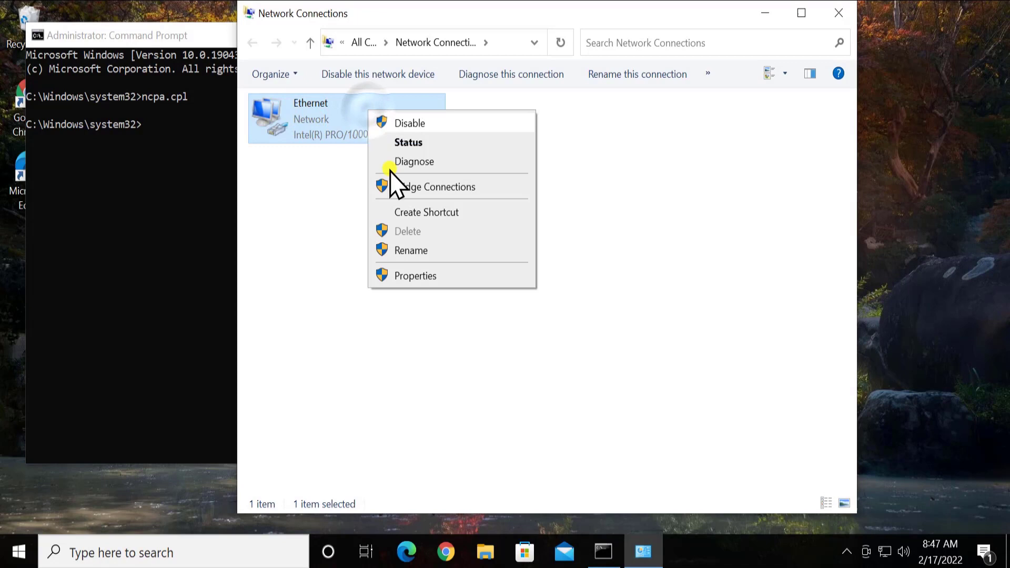
left_click(475, 275)
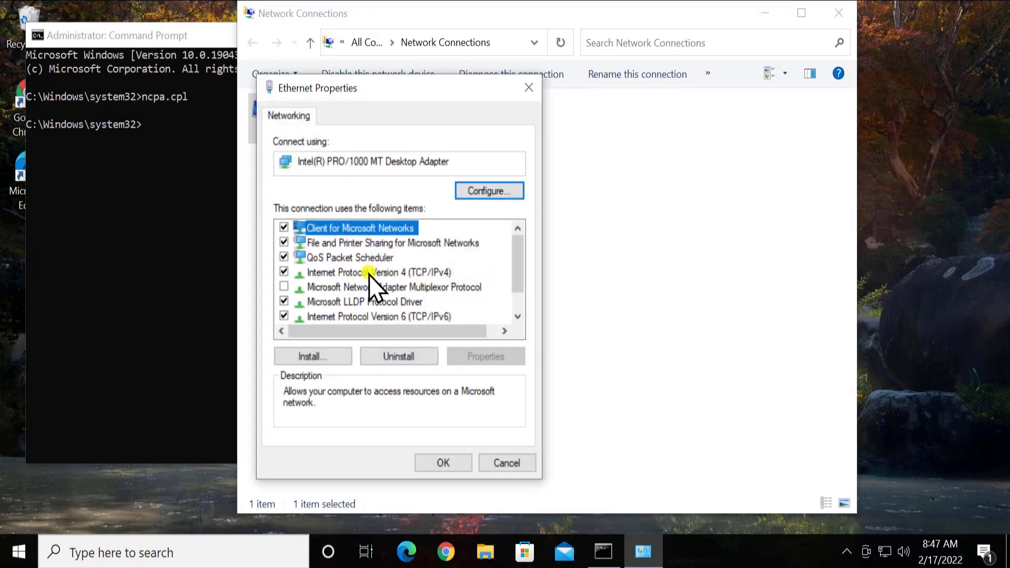
left_click(372, 272)
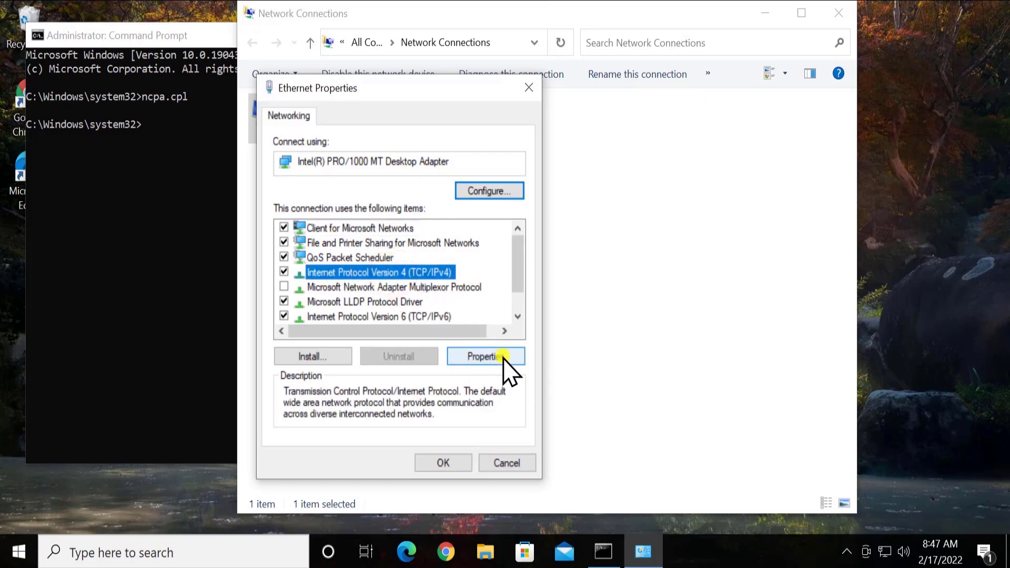
left_click(484, 356)
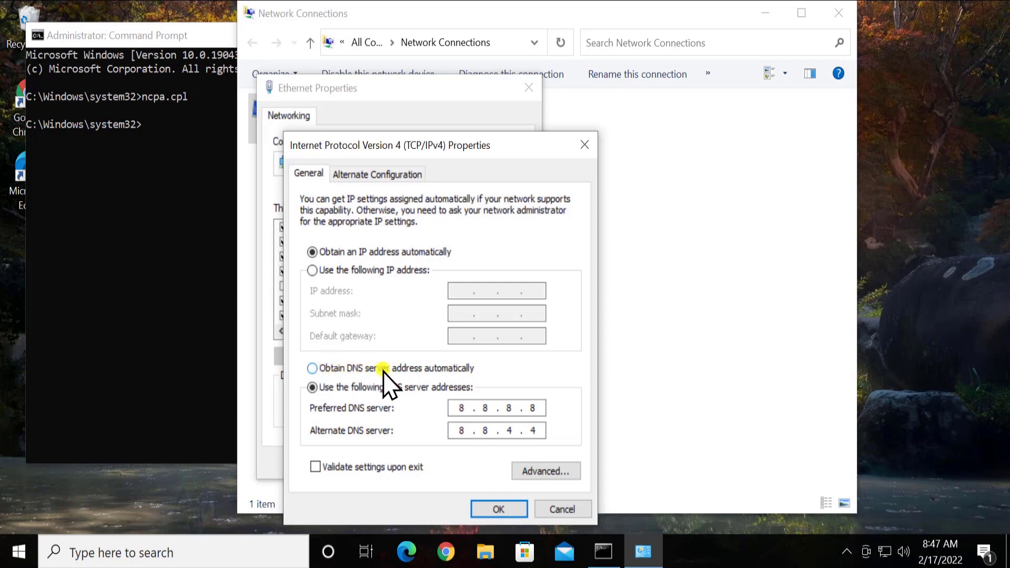
mouse_move(479, 377)
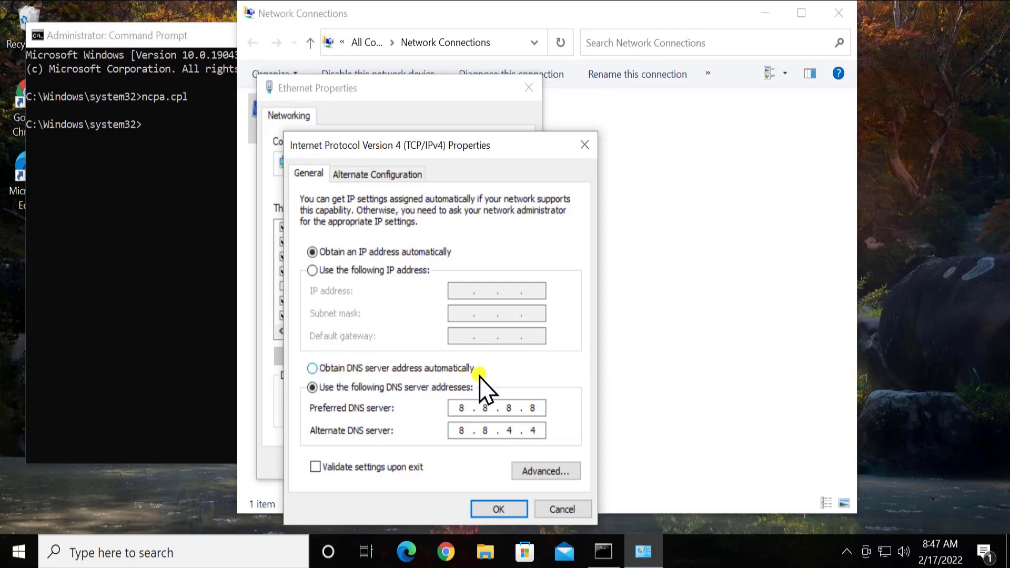
Switch Ethernet IPv4 to 'Obtain DNS server address automatically' and confirm with OK.
left_click(312, 368)
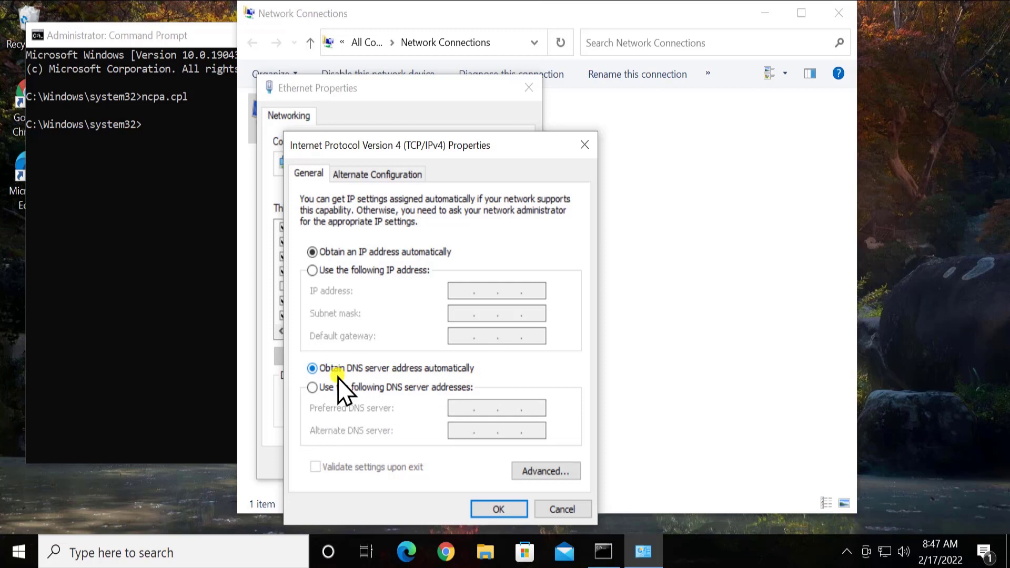
mouse_move(376, 387)
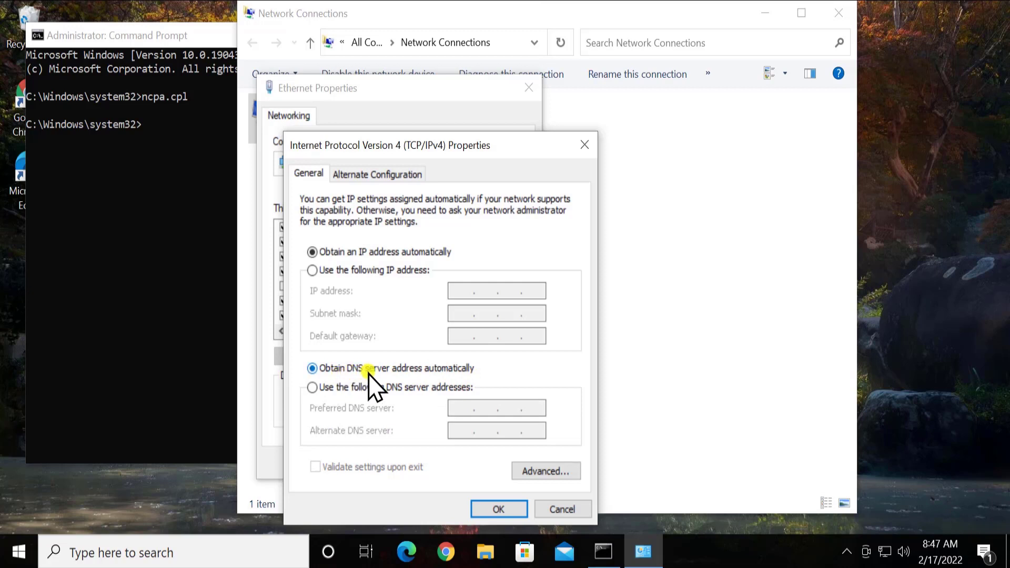
mouse_move(464, 374)
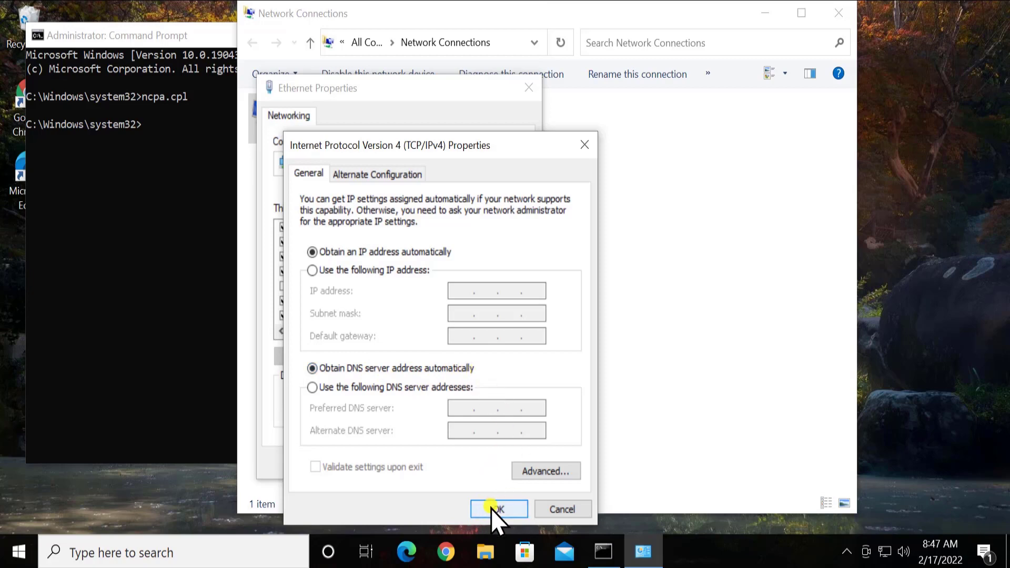
left_click(498, 508)
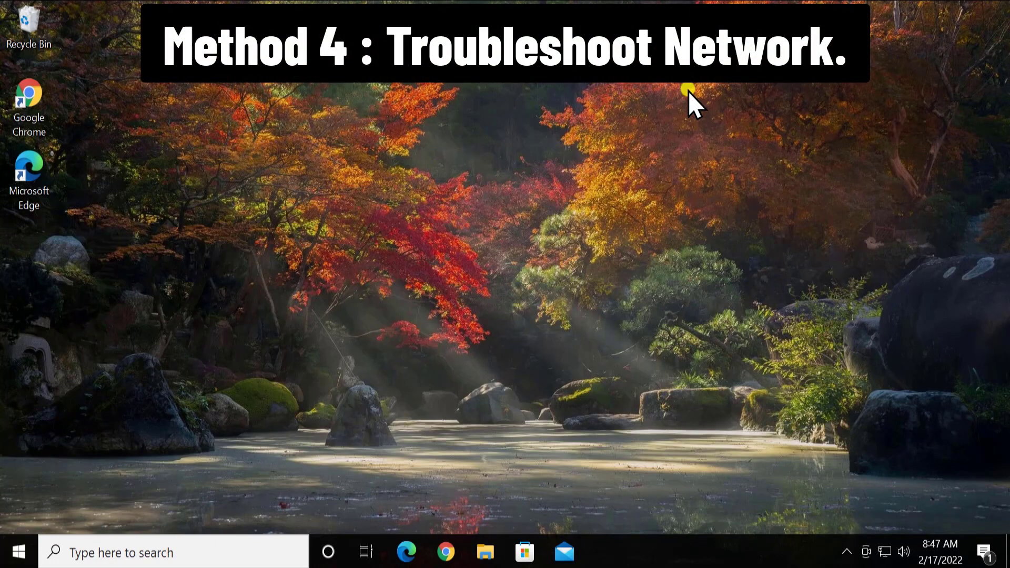
mouse_move(155, 406)
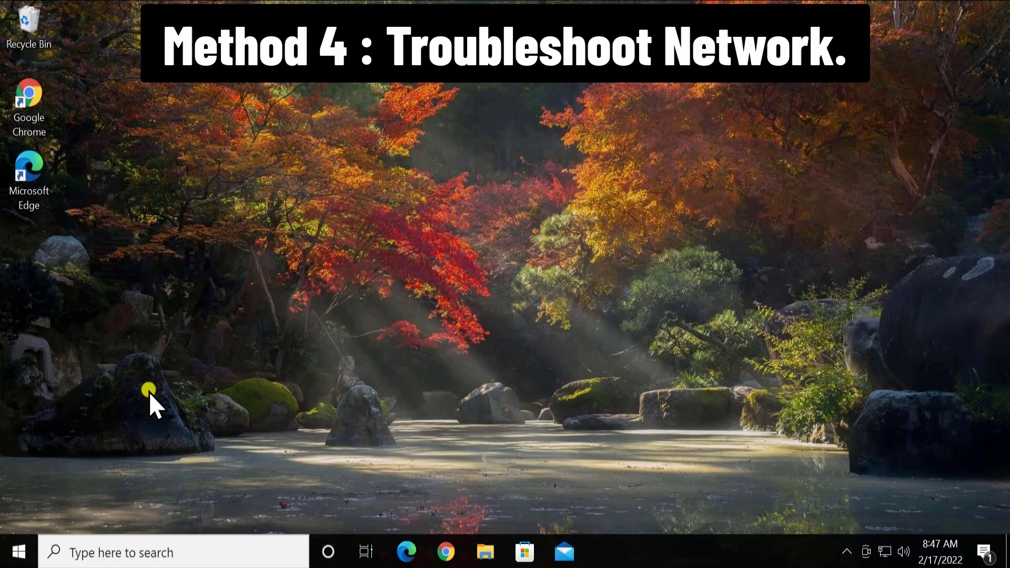
Go to Settings > Update & Security > Troubleshoot > Additional troubleshooters.
left_click(17, 552)
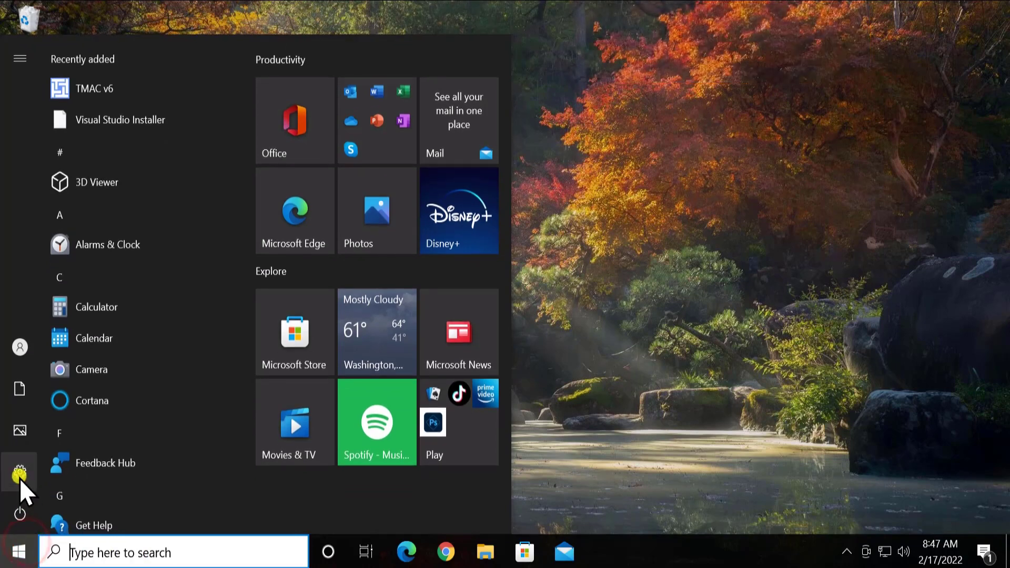
left_click(19, 470)
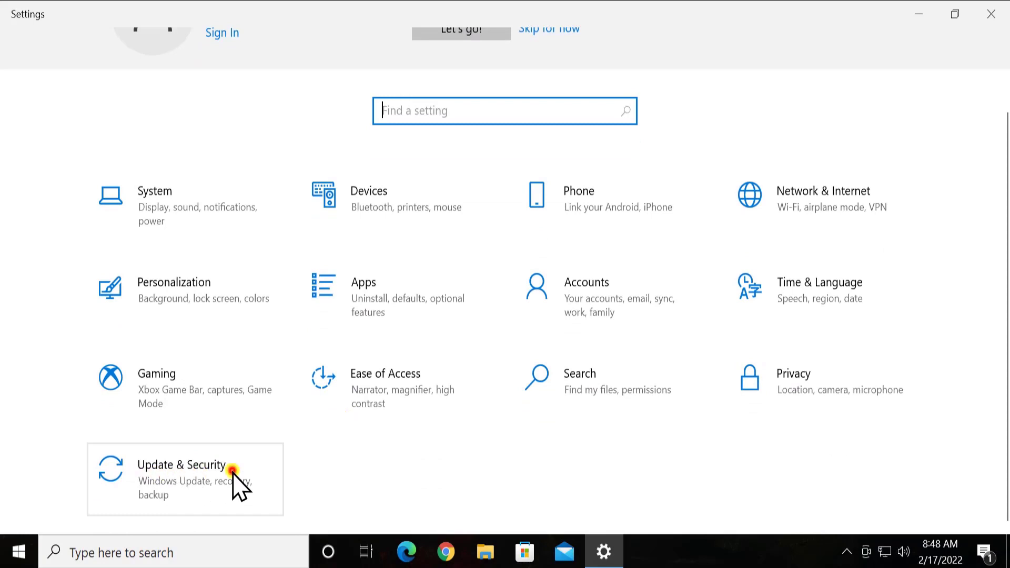
left_click(182, 464)
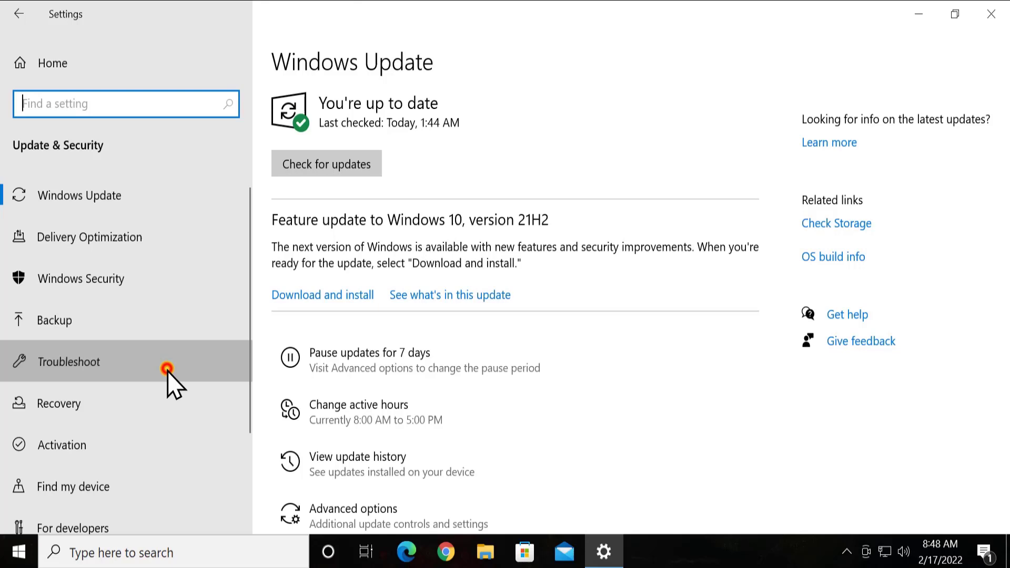
left_click(68, 361)
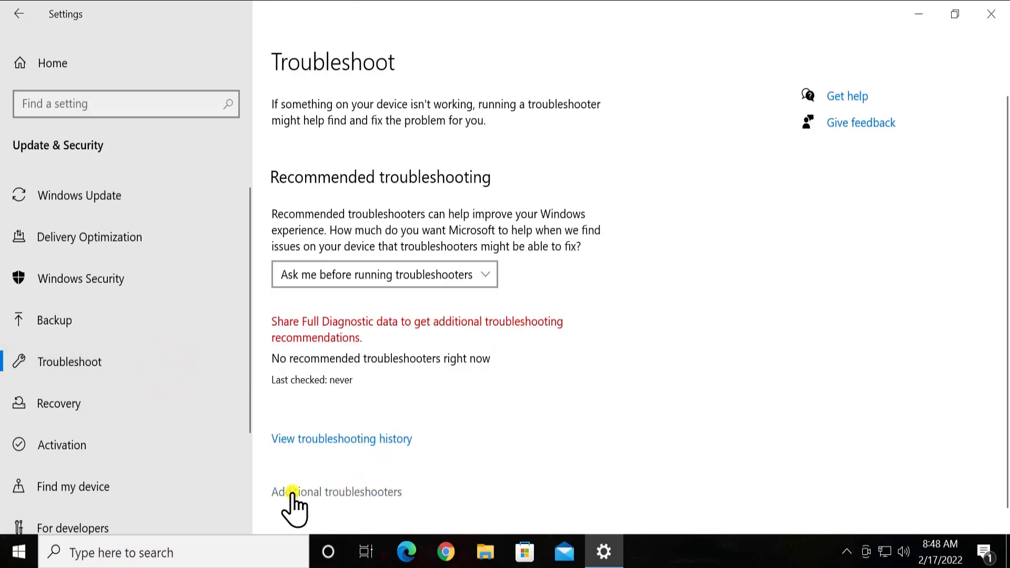
left_click(336, 492)
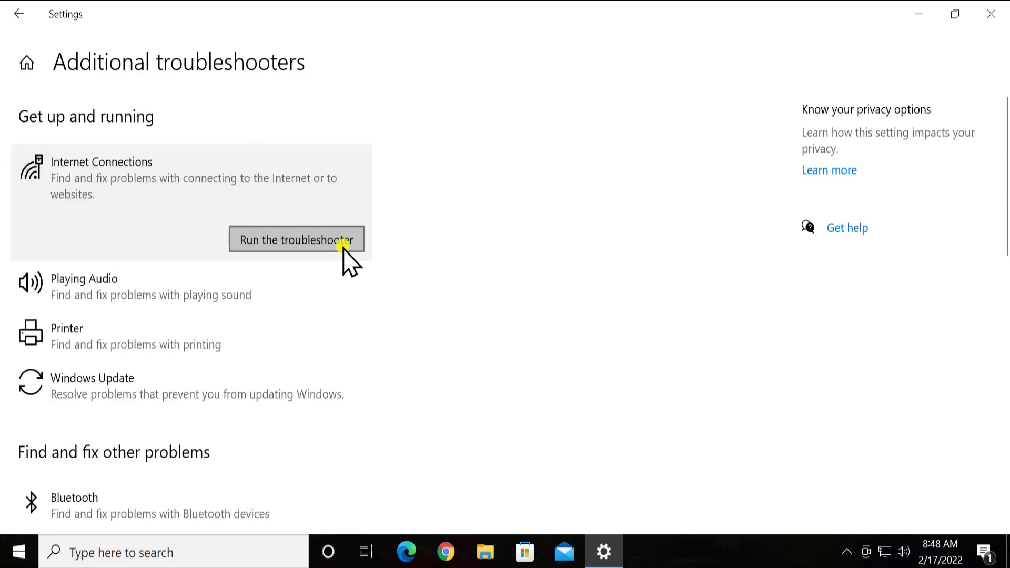
mouse_move(540, 244)
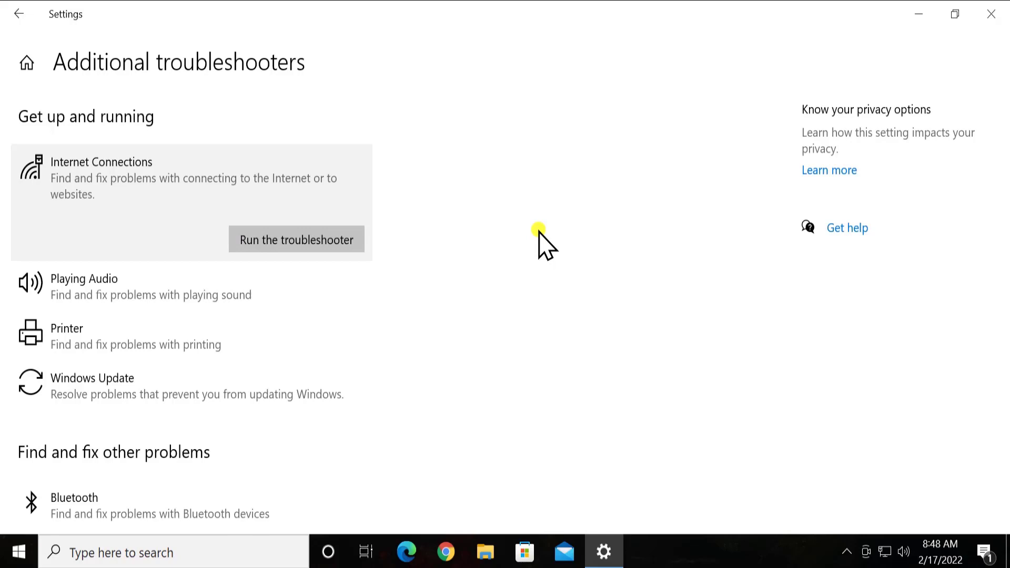
mouse_move(692, 183)
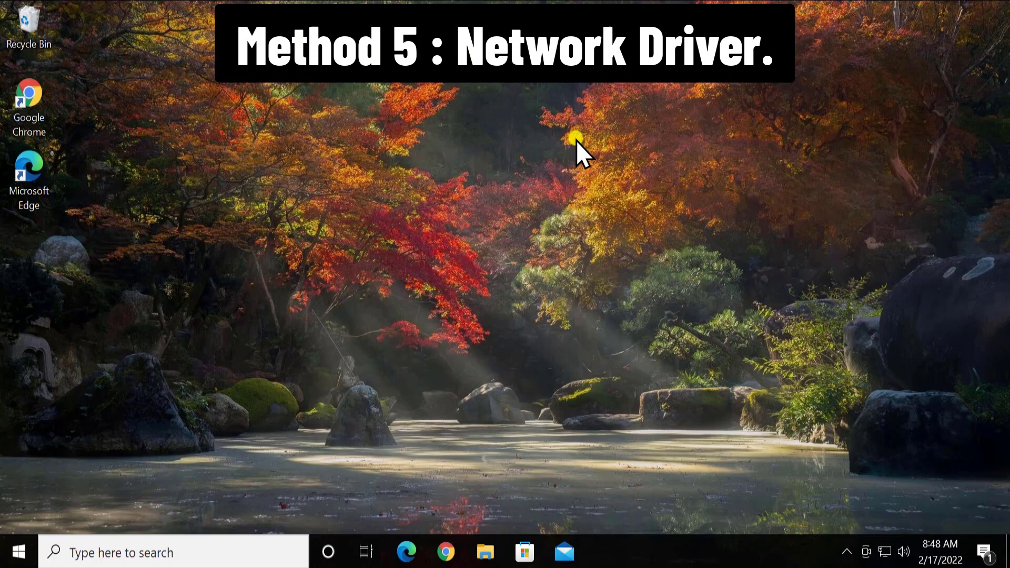
mouse_move(365, 351)
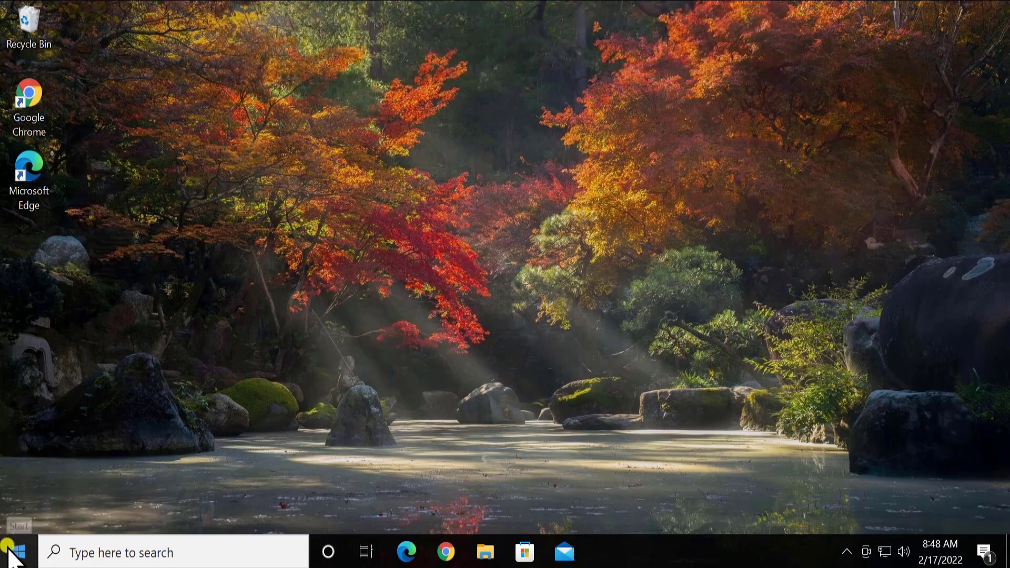
Search for and open Device Manager.
type("sw")
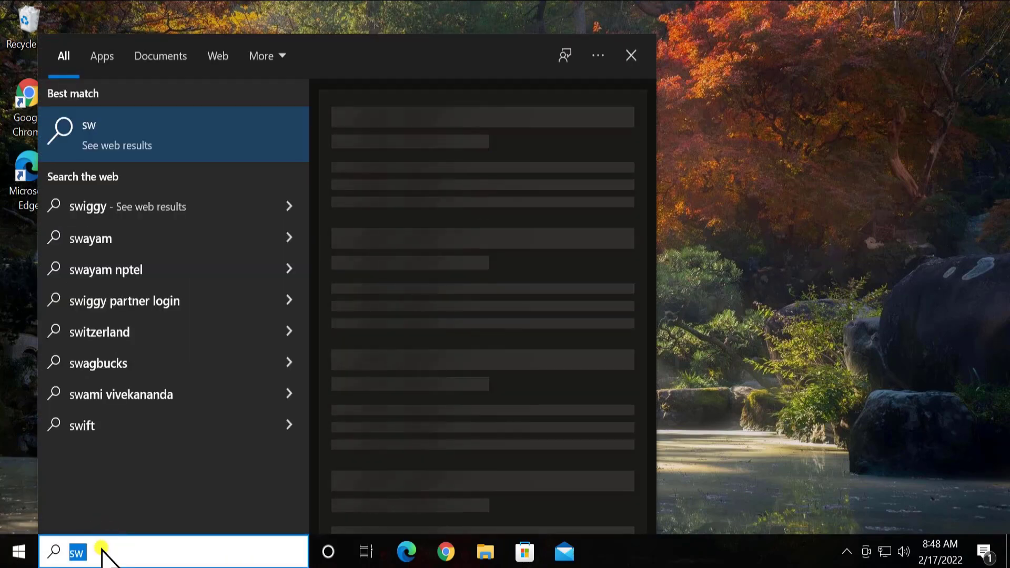
type("device")
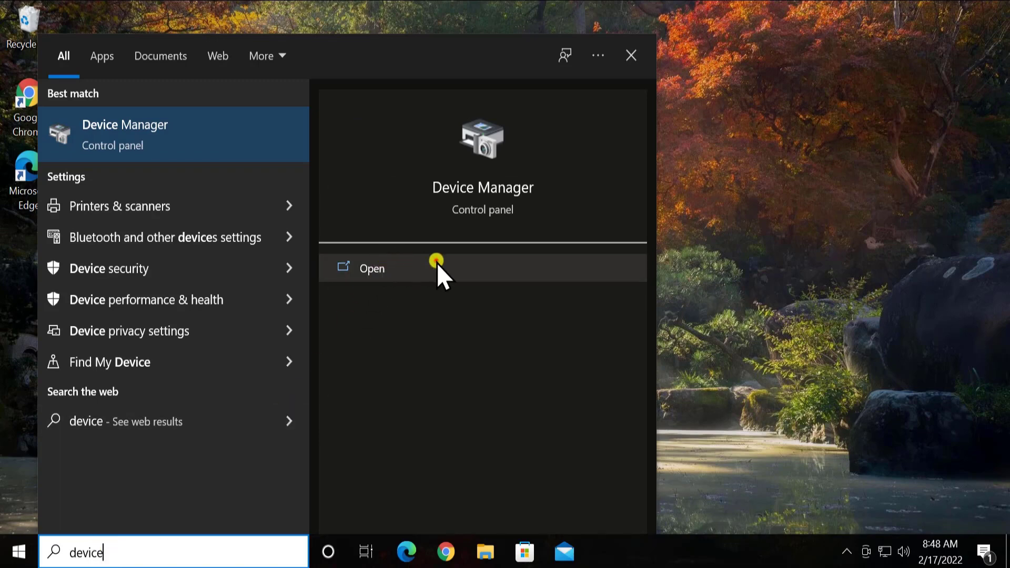
left_click(372, 269)
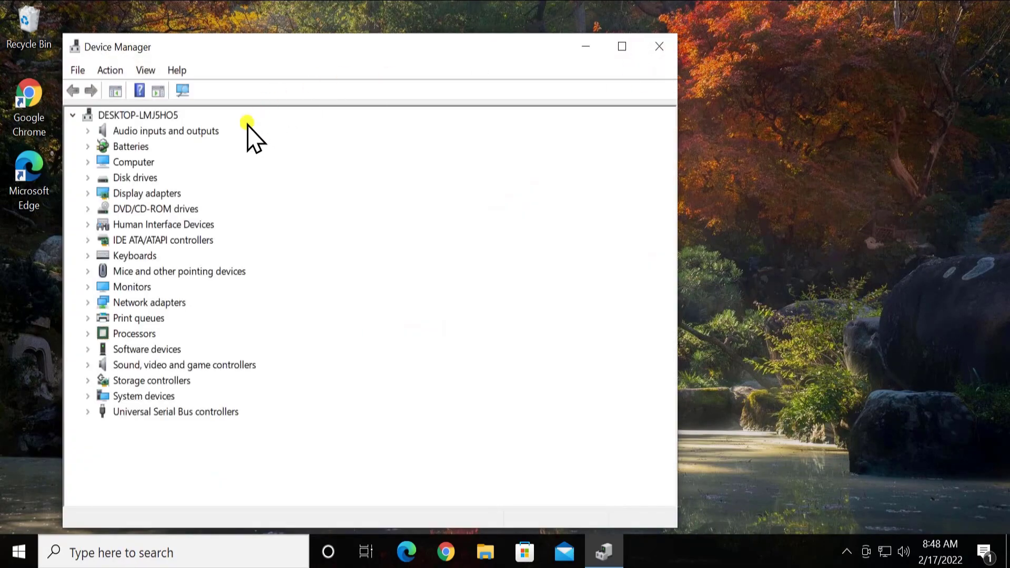
Update the Intel network adapter driver via automatic search, then close Device Manager.
left_click(148, 302)
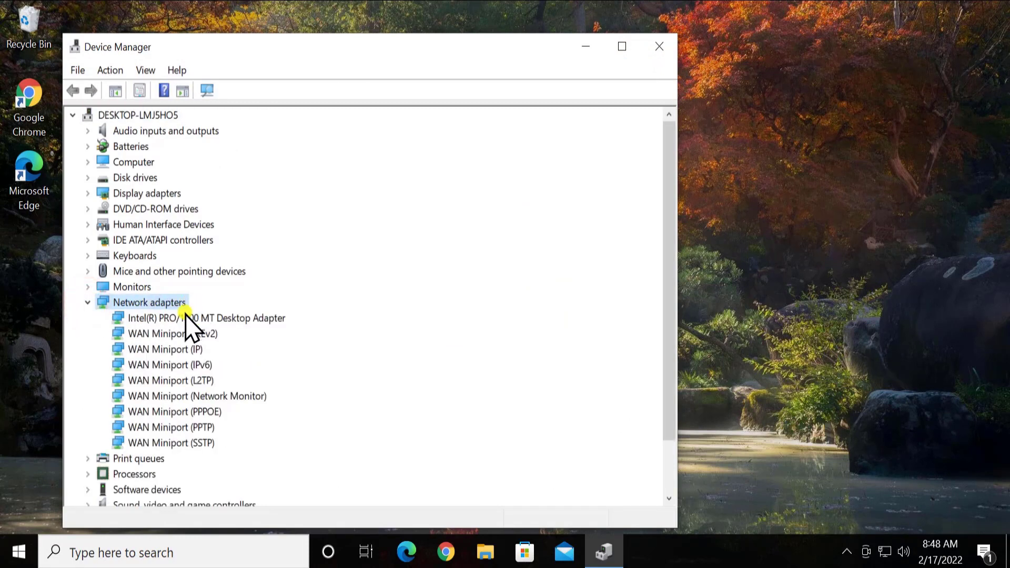
left_click(205, 318)
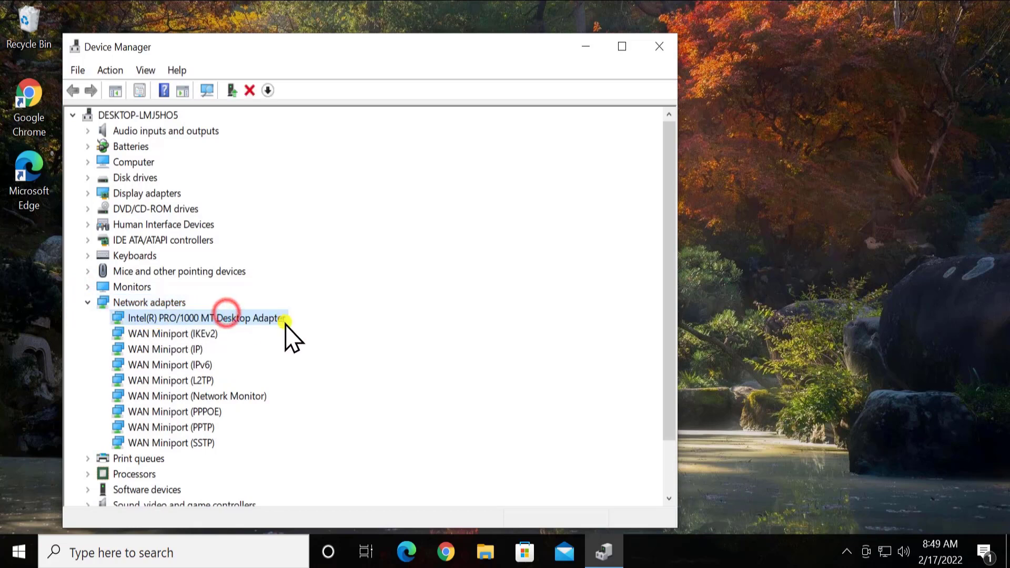
right_click(200, 318)
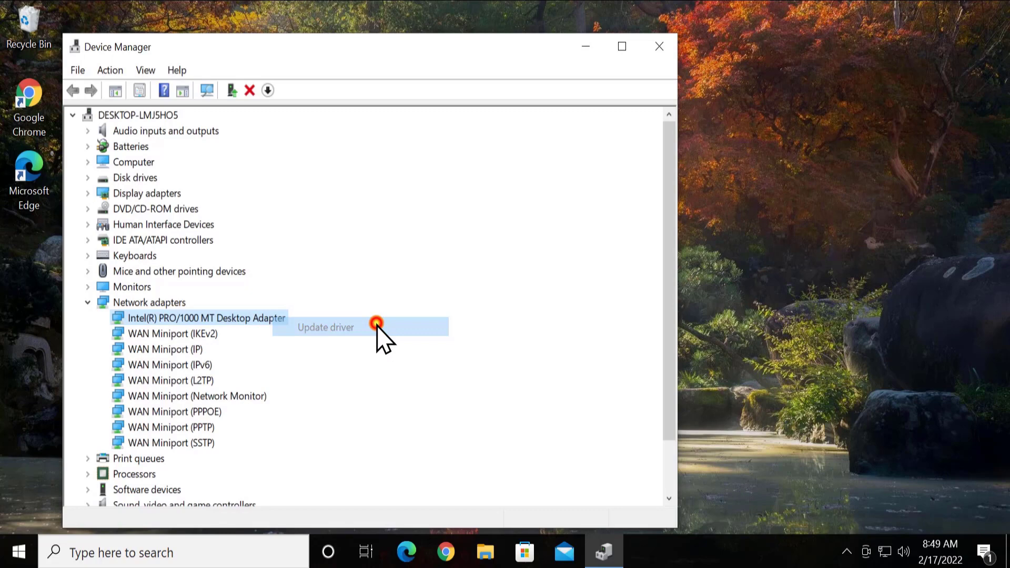
left_click(324, 327)
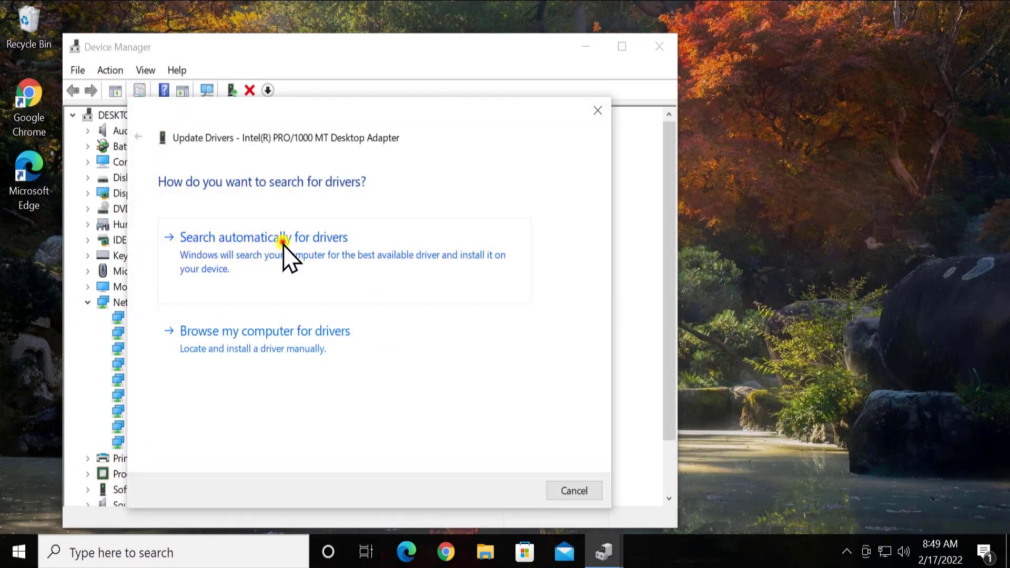
left_click(263, 237)
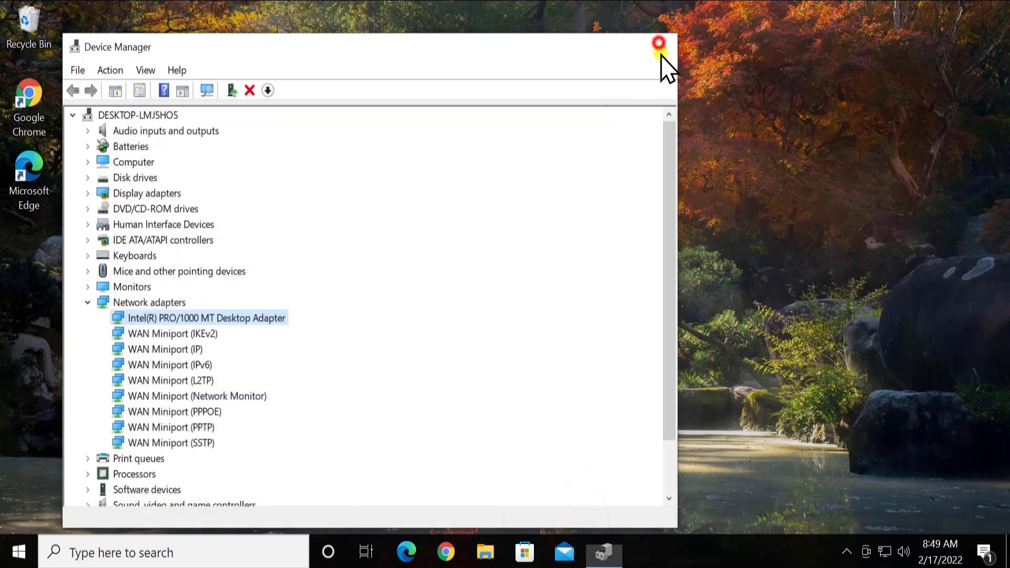
left_click(658, 45)
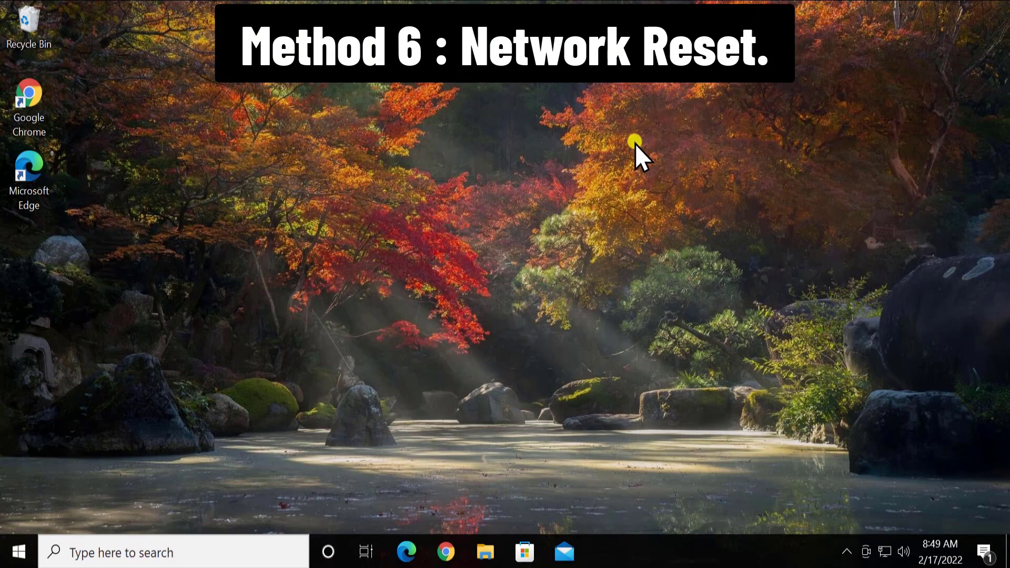
mouse_move(651, 165)
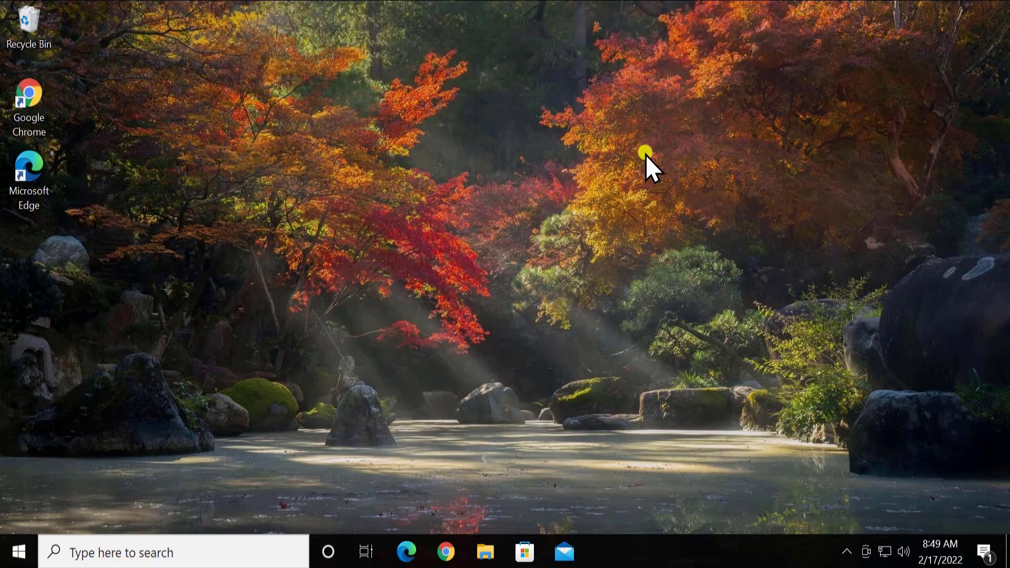
left_click(16, 552)
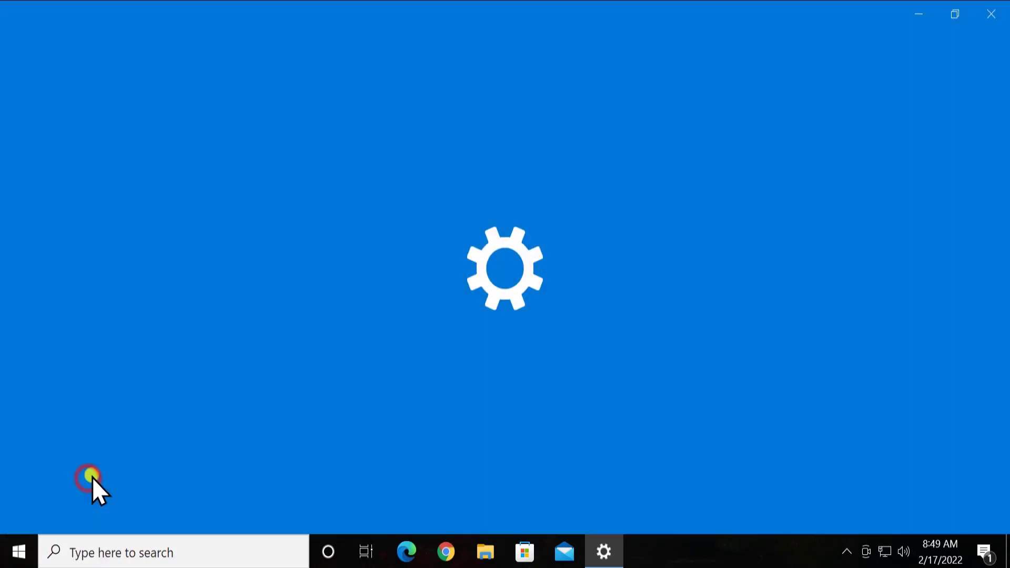
left_click(603, 552)
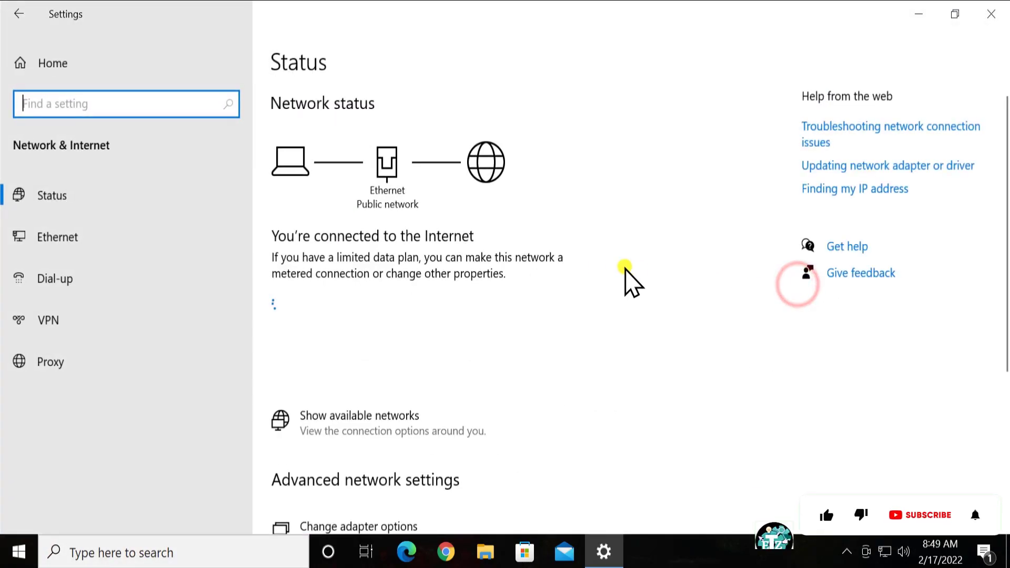
scroll("down", 3)
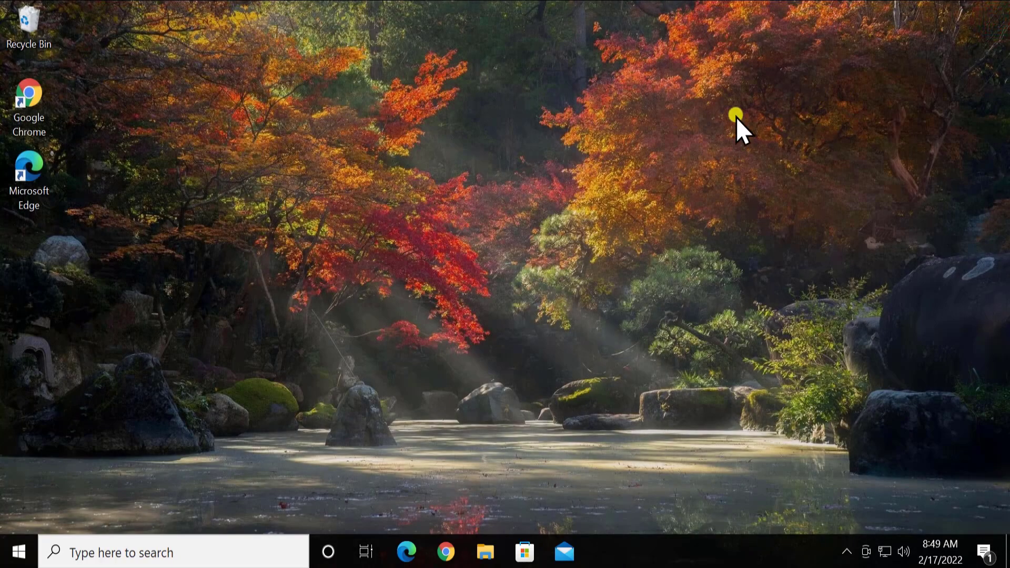
mouse_move(731, 161)
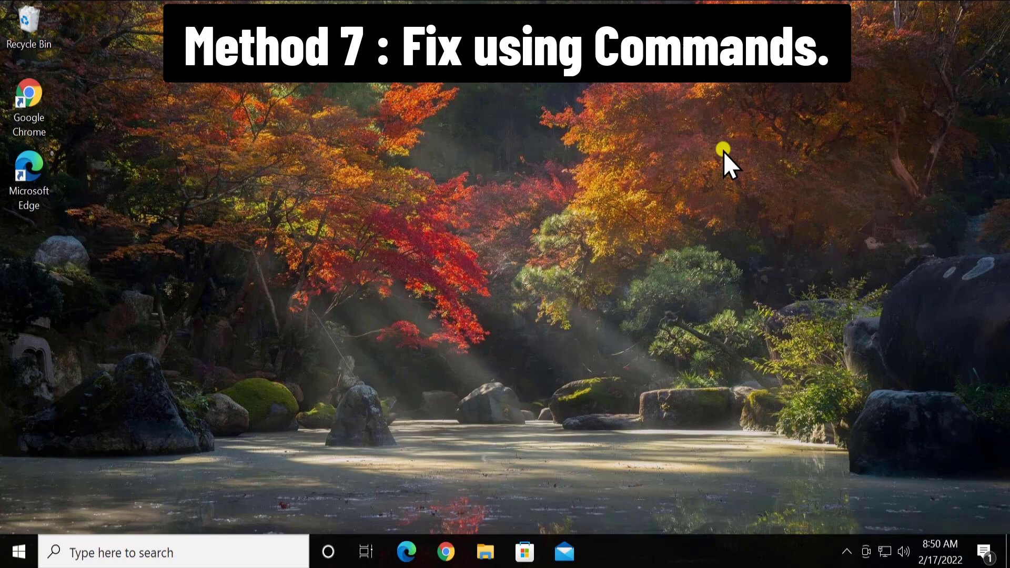
Launch an administrator Command Prompt and enter 'netsh winsock reset'.
left_click(174, 553)
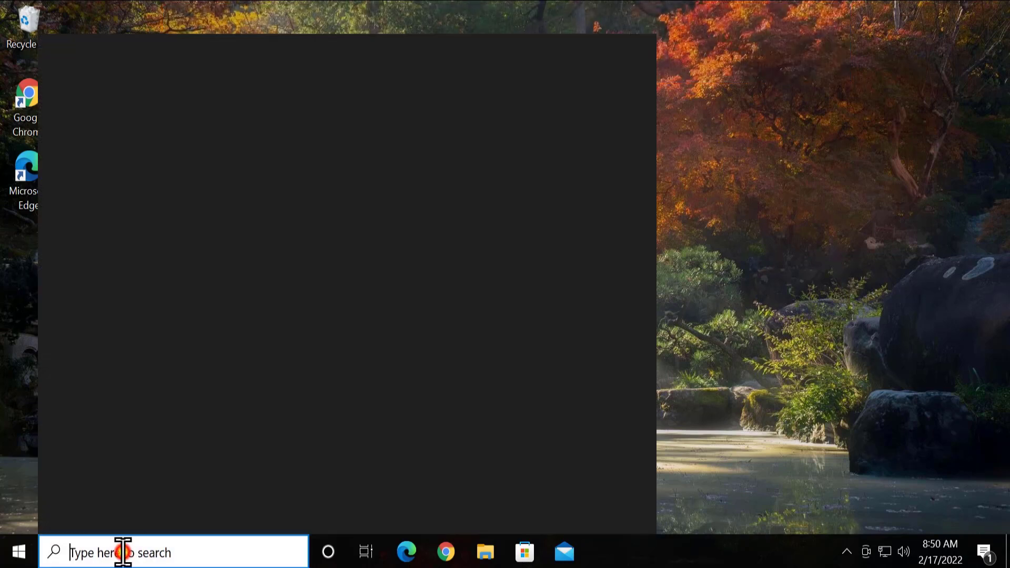
type("cmd")
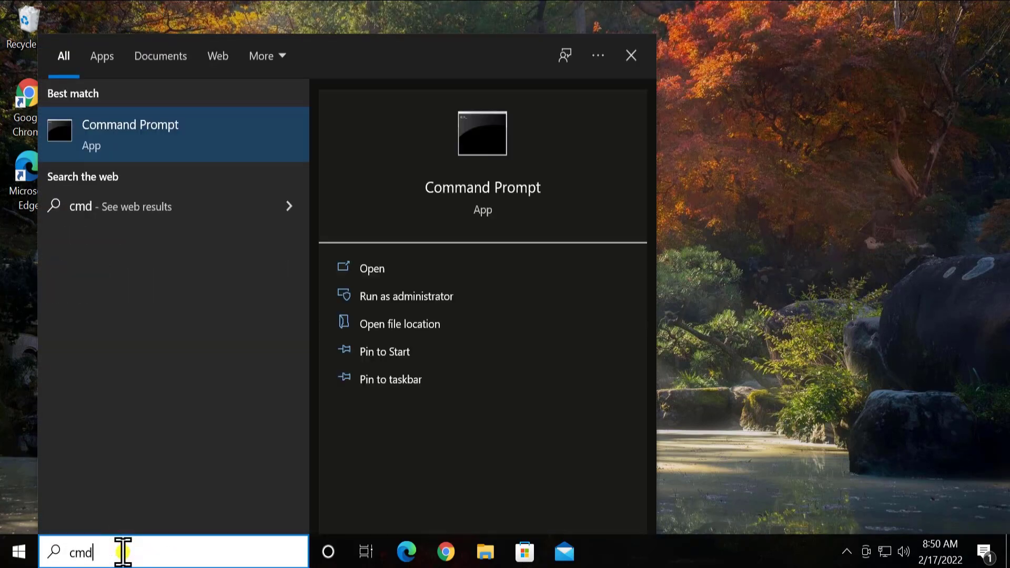
mouse_move(396, 295)
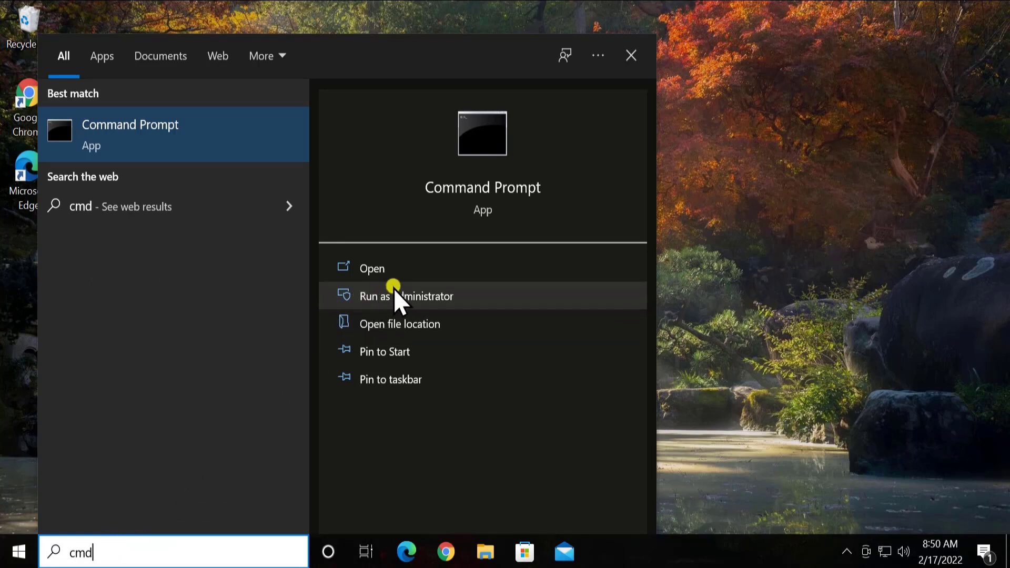
left_click(406, 296)
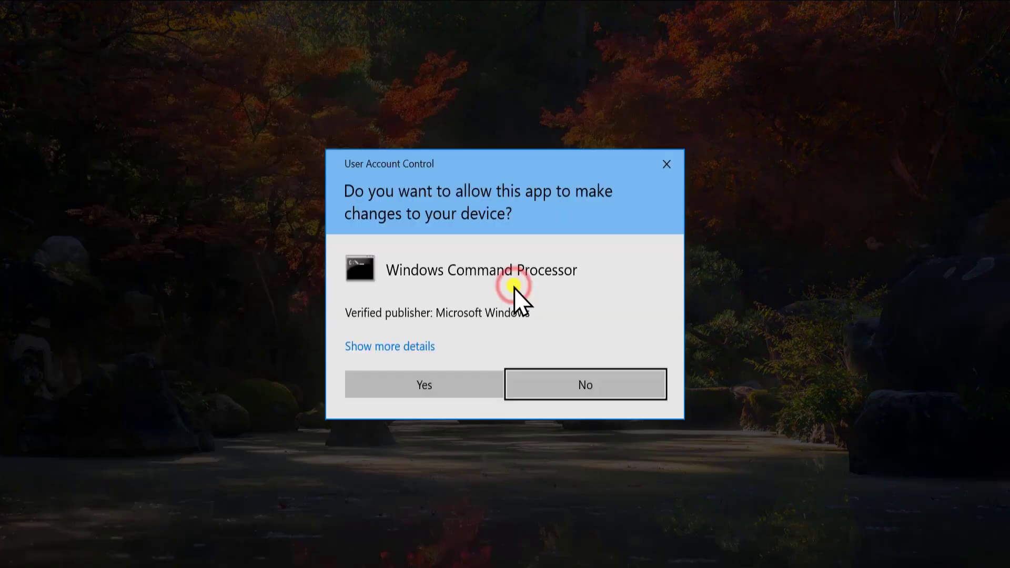
left_click(423, 384)
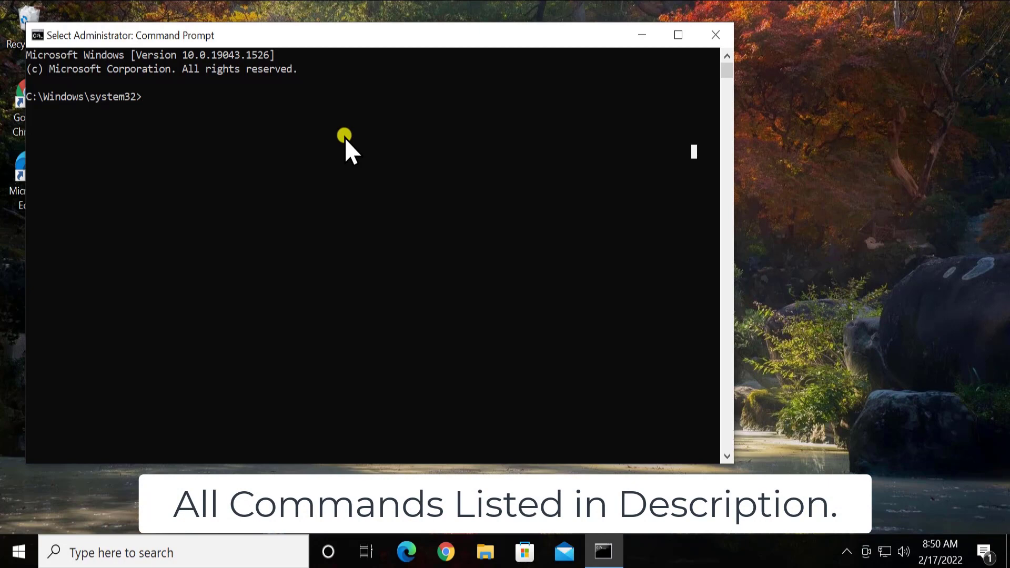
type("netsh")
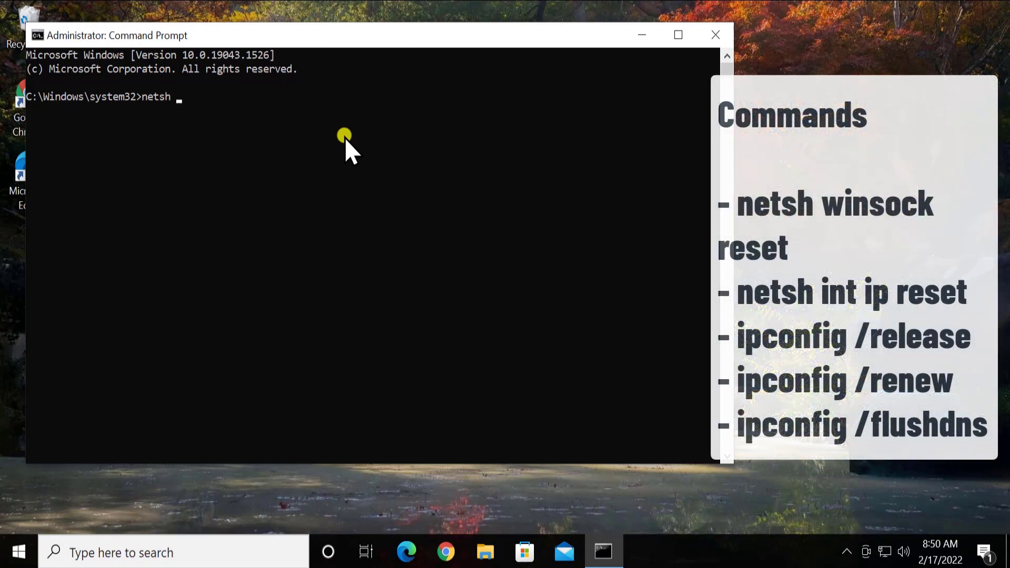
type("winsock")
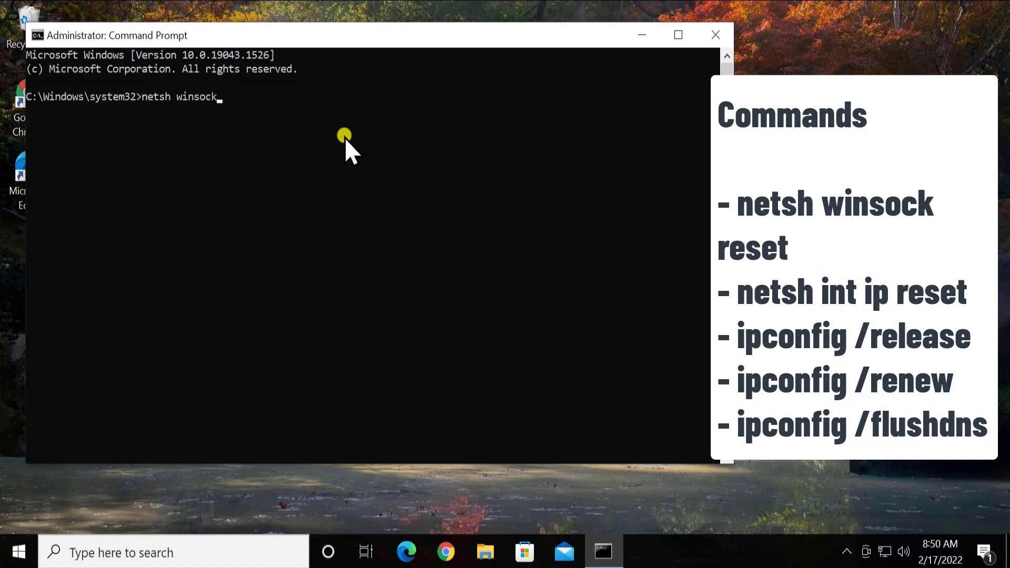
type("reset")
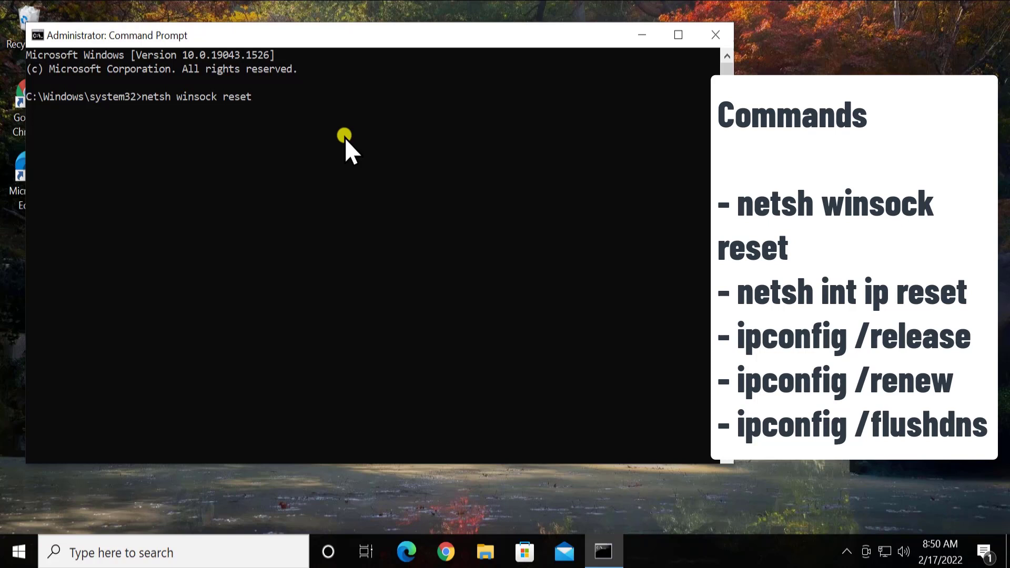
mouse_move(754, 23)
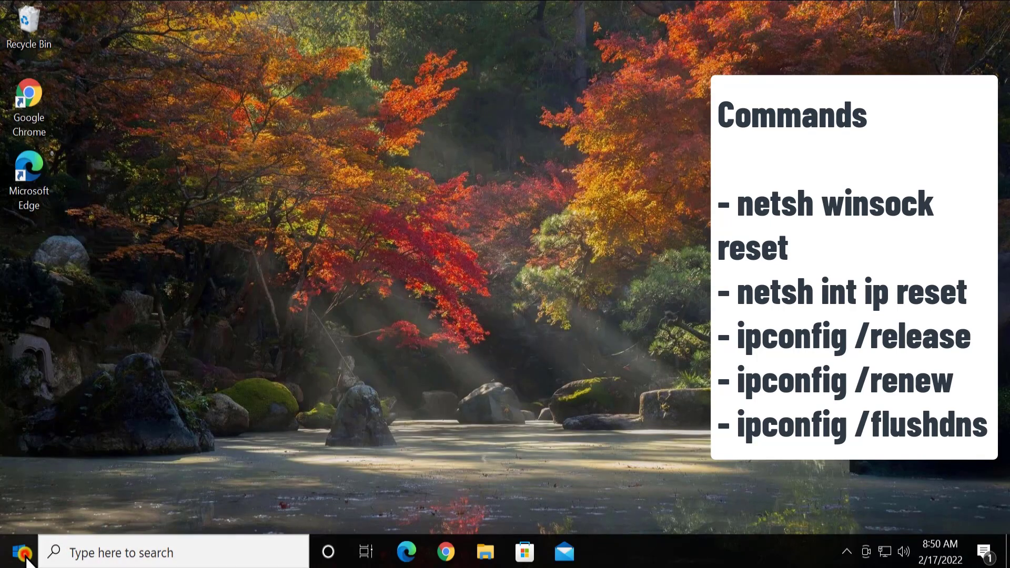
left_click(12, 552)
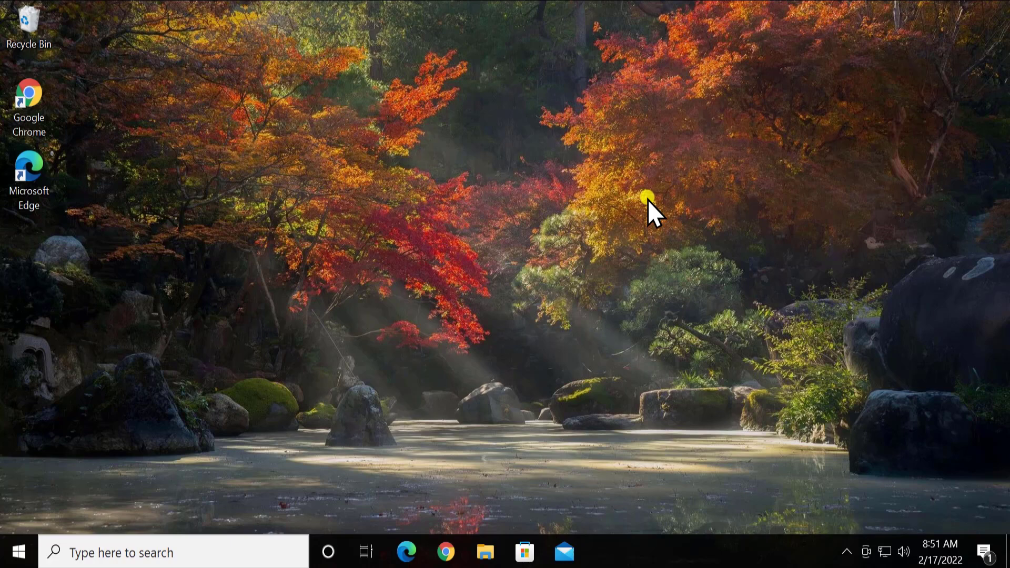
mouse_move(714, 390)
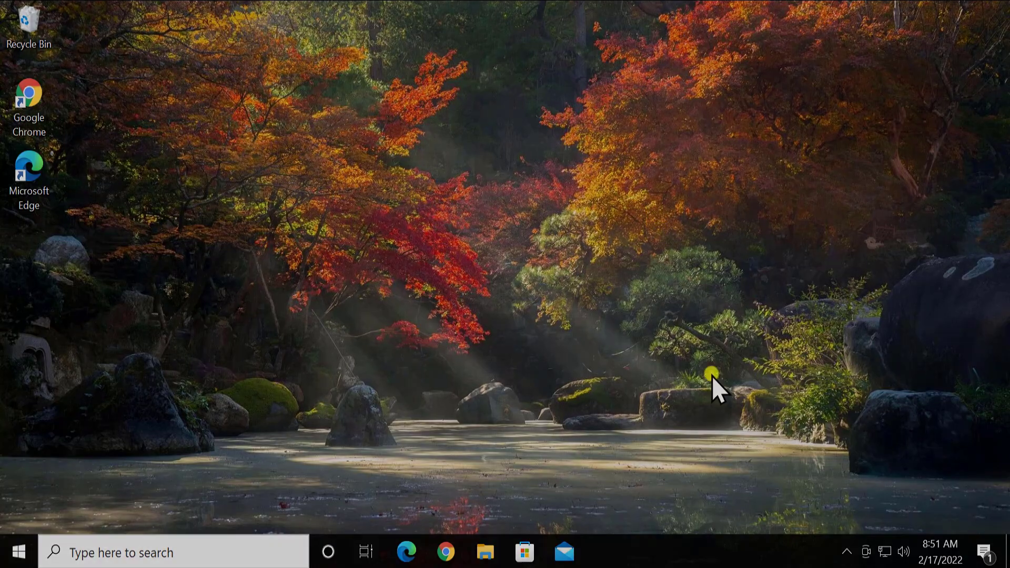